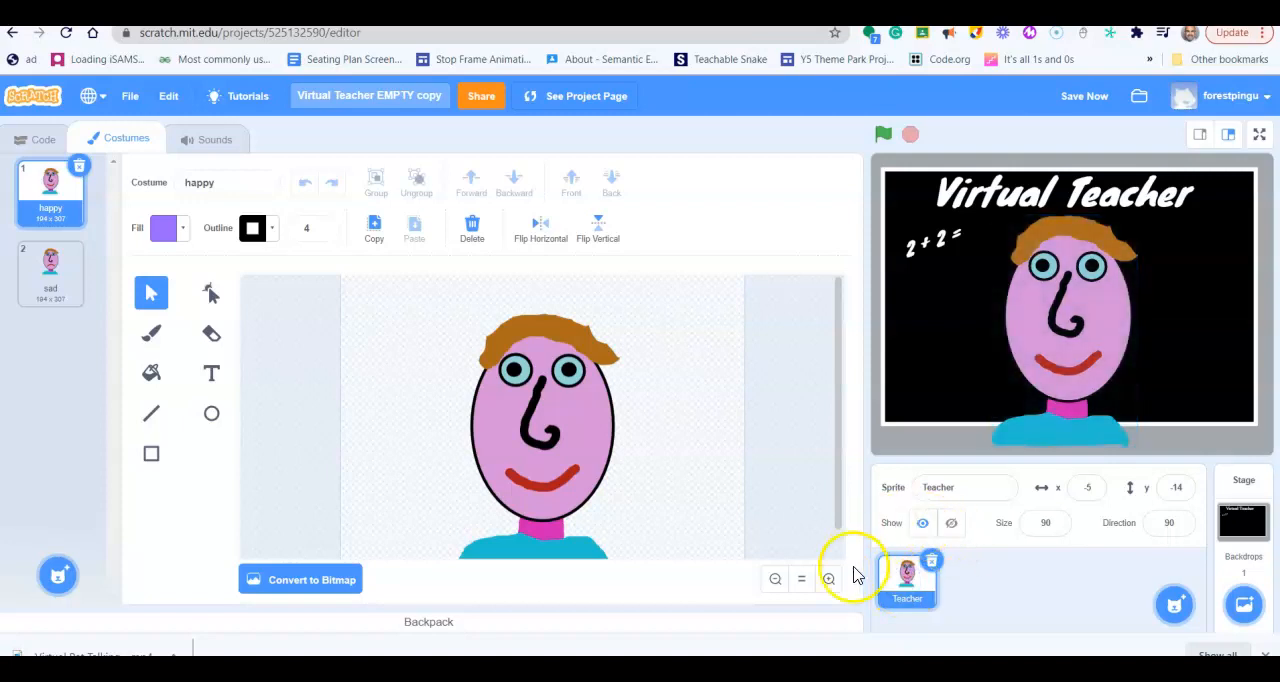
{"action": "mouse_move", "coordinate": [862, 600]}
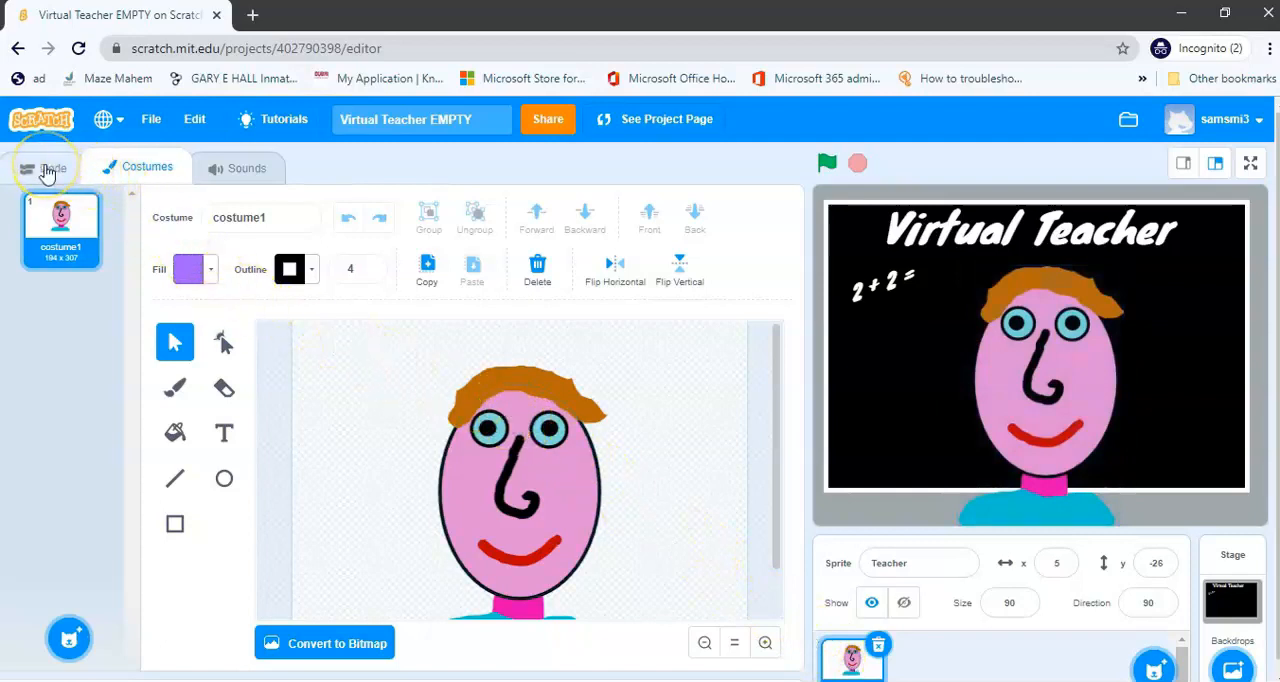
Switch to the teacher sprite's Code workspace and browse the Looks, Control, Events and Motion categories.
{"action": "left_click", "coordinate": [48, 166]}
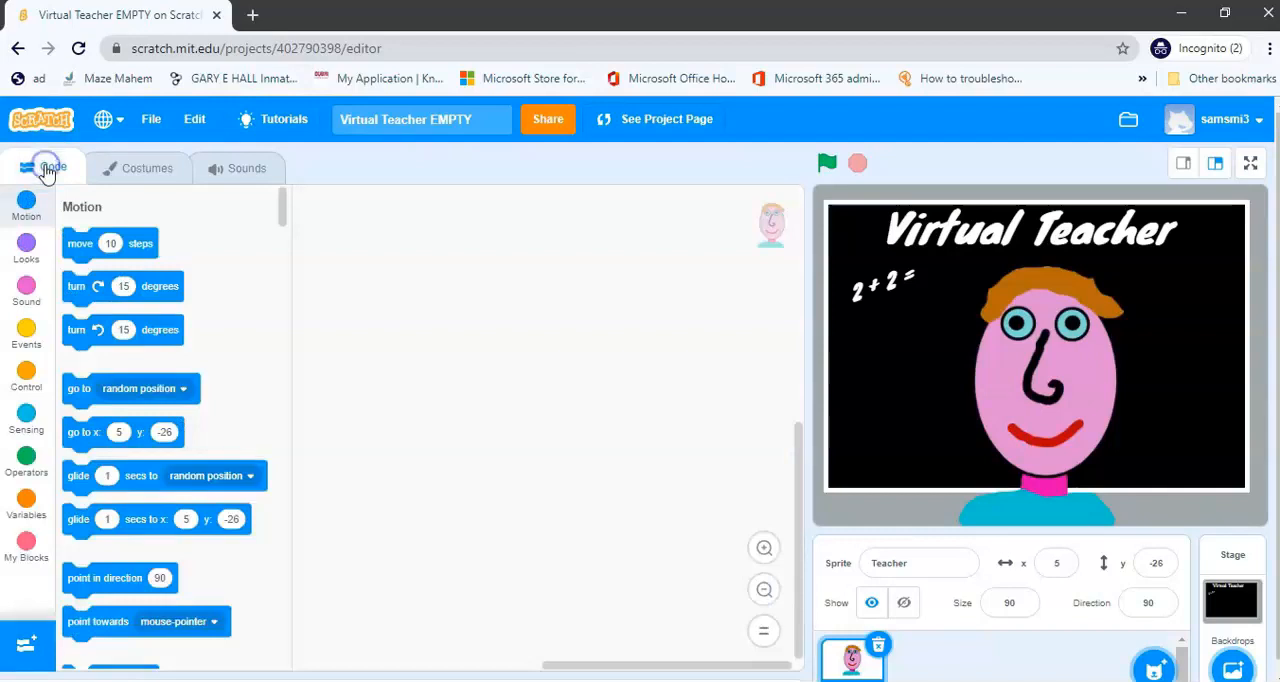
{"action": "mouse_move", "coordinate": [248, 320]}
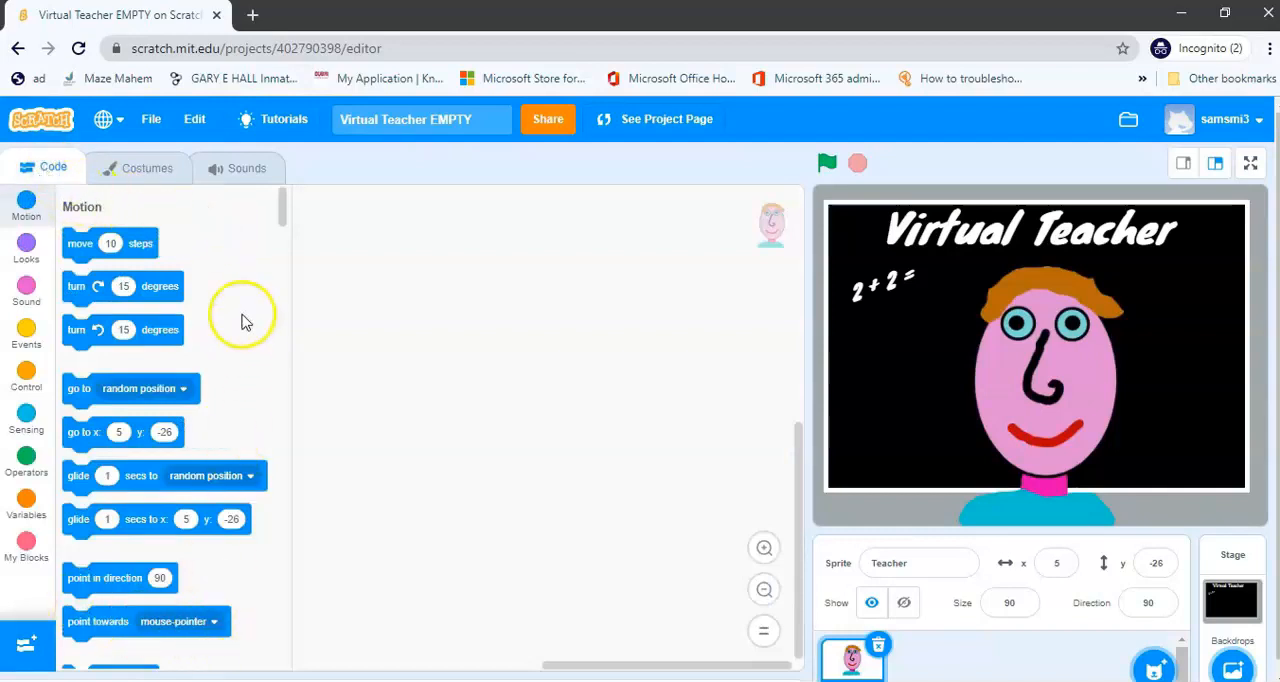
{"action": "scroll", "scroll_direction": "down", "scroll_amount": 3}
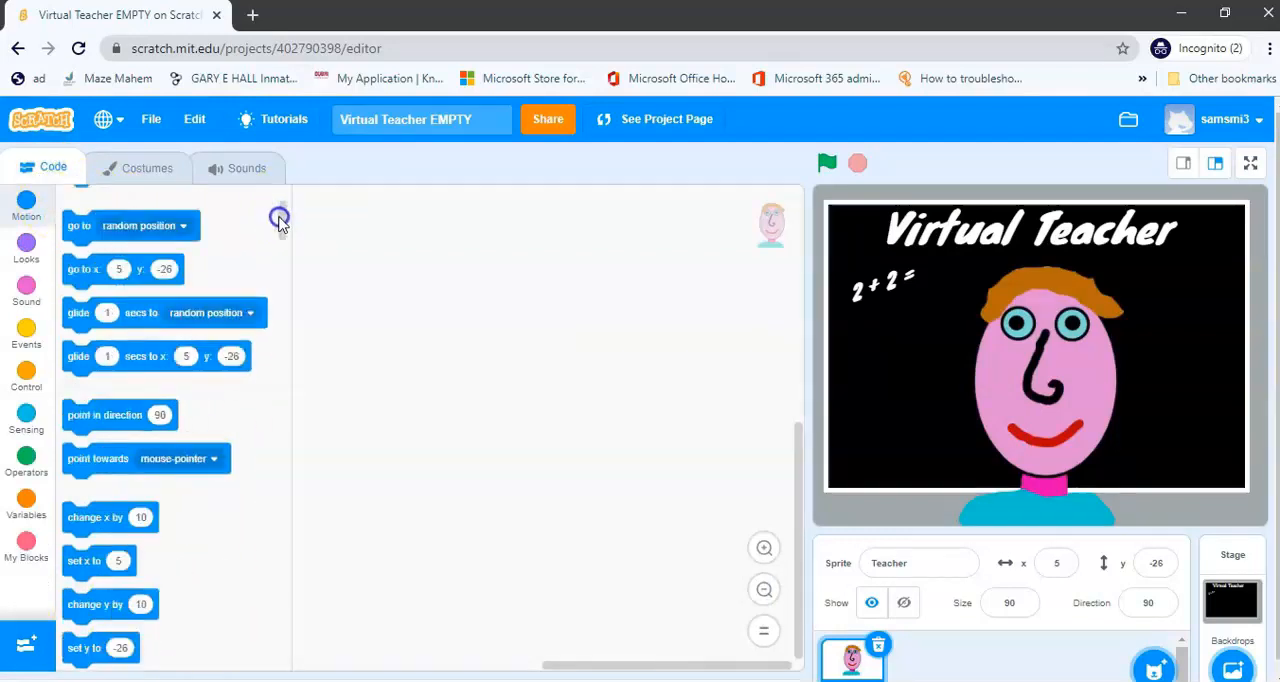
{"action": "left_click", "coordinate": [26, 420]}
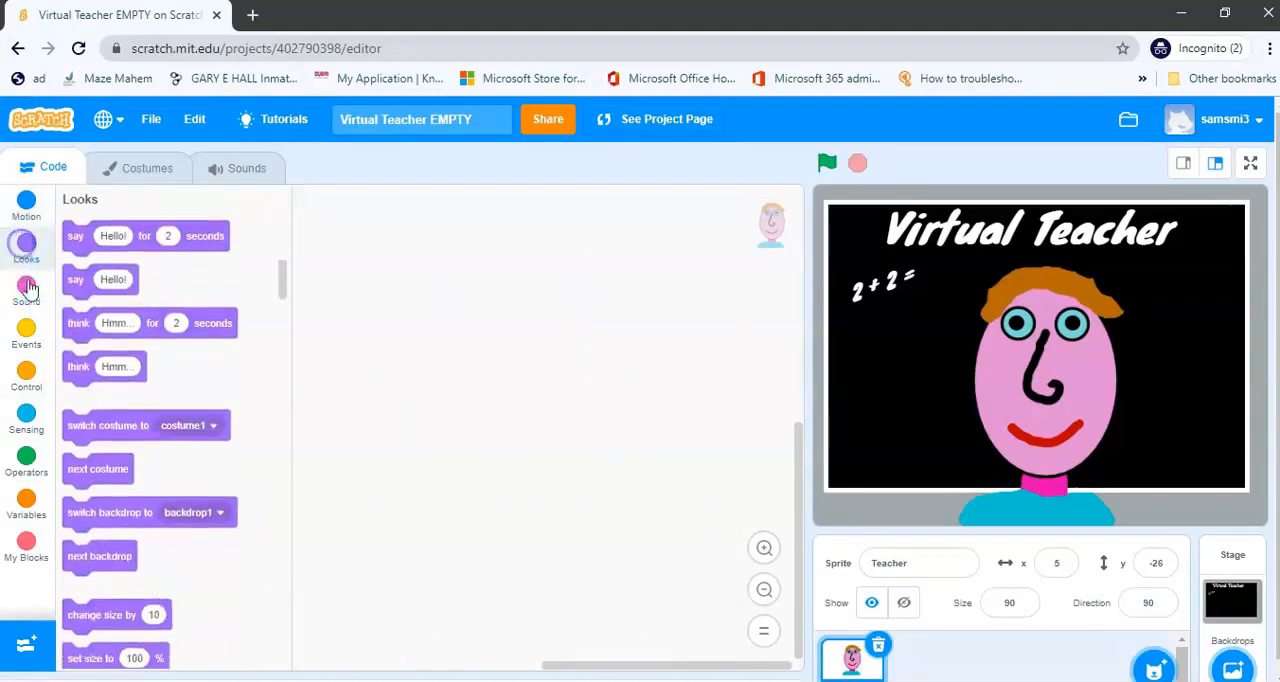
{"action": "left_click", "coordinate": [26, 374]}
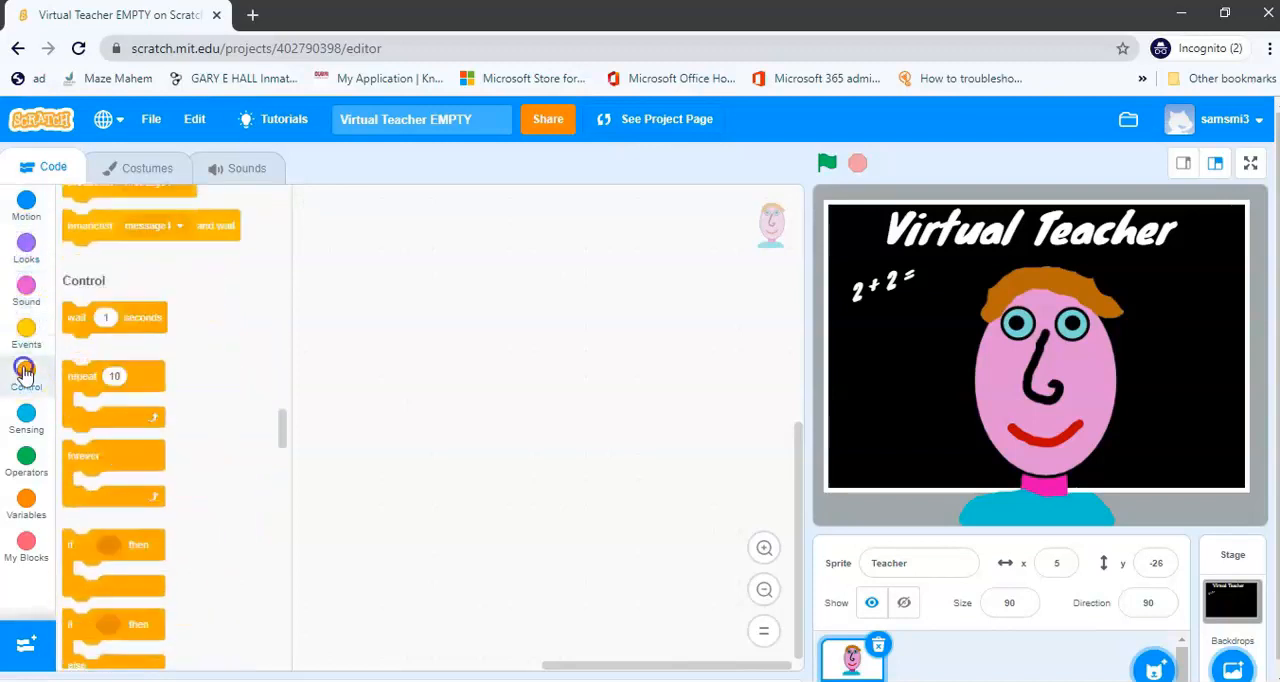
{"action": "left_click", "coordinate": [26, 336]}
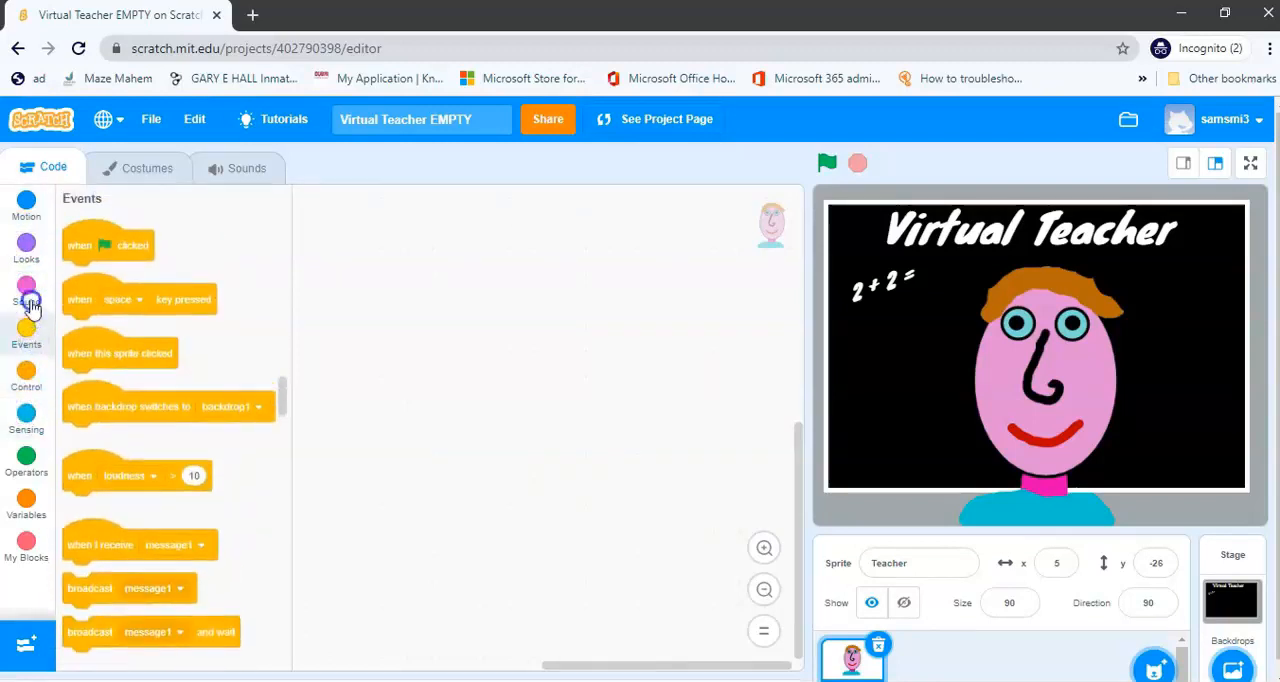
{"action": "left_click", "coordinate": [26, 204]}
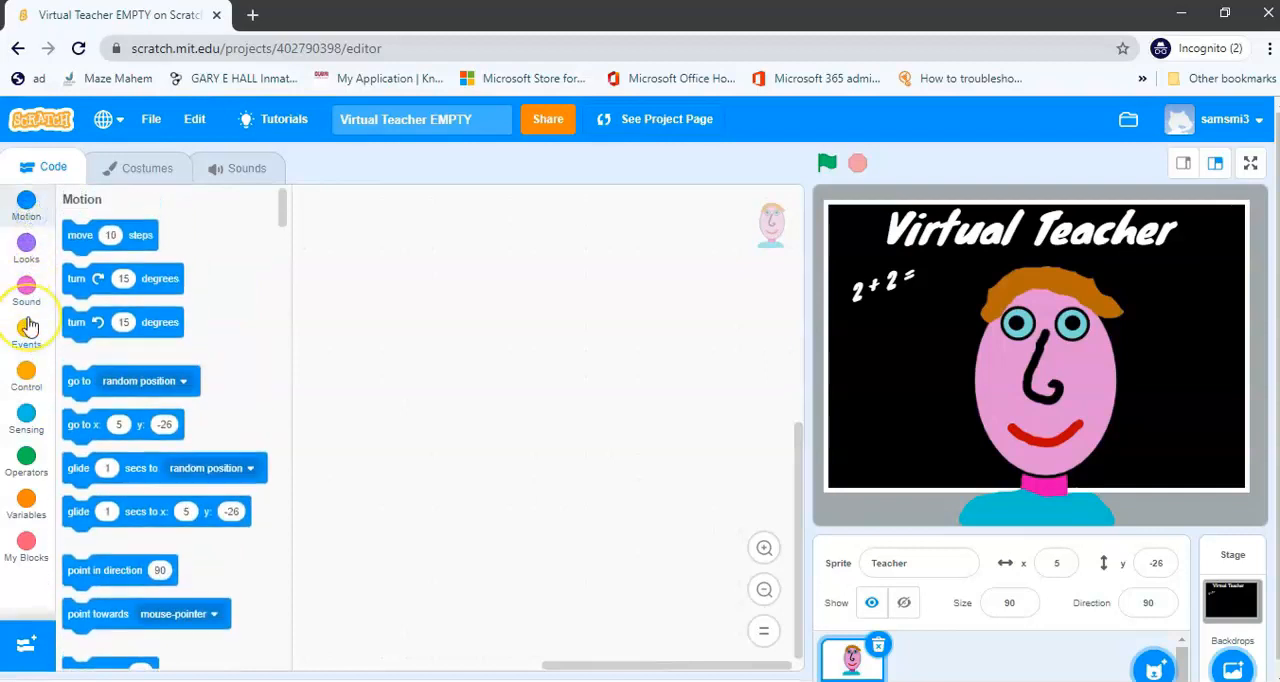
{"action": "mouse_move", "coordinate": [28, 318]}
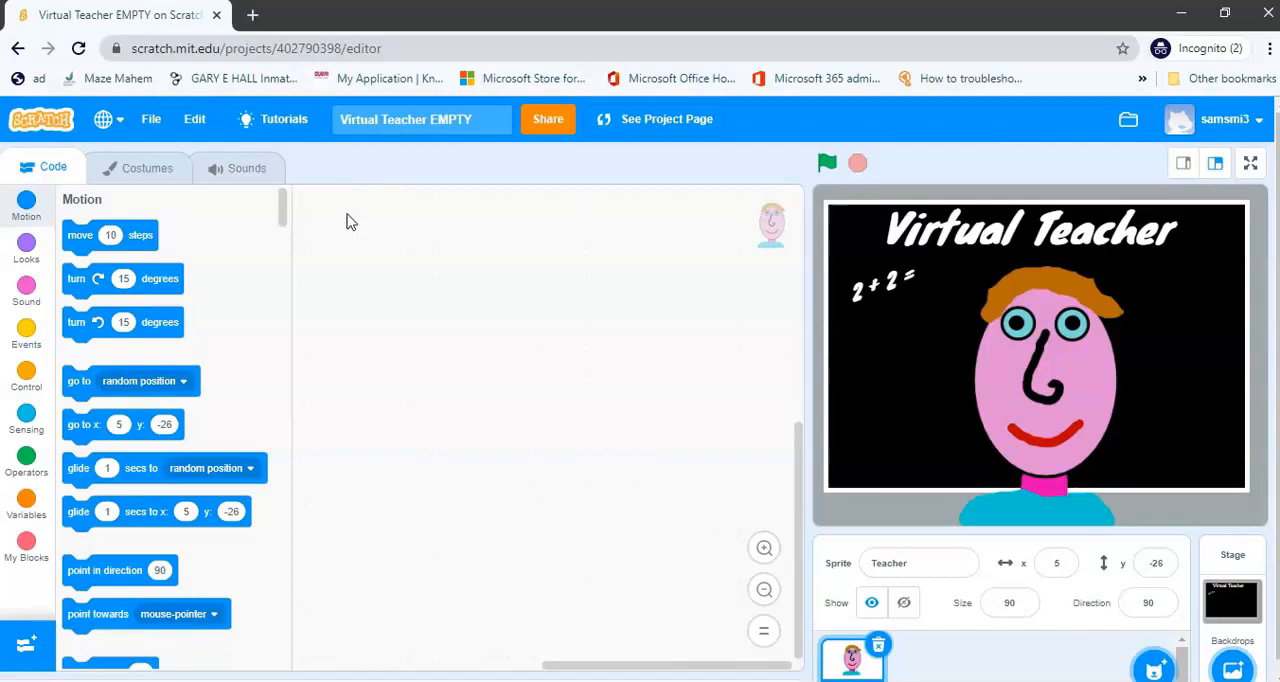
{"action": "mouse_move", "coordinate": [340, 222]}
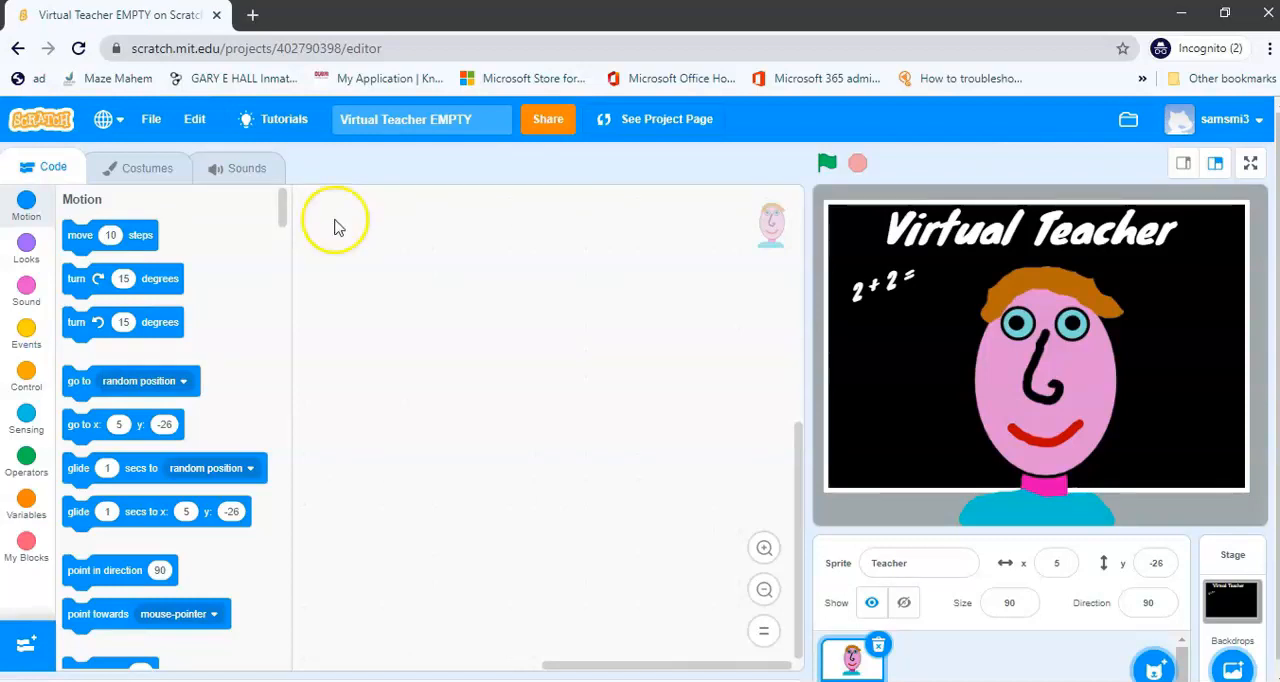
Place a 'when green flag clicked' Events block into the empty script area.
{"action": "left_click", "coordinate": [26, 336]}
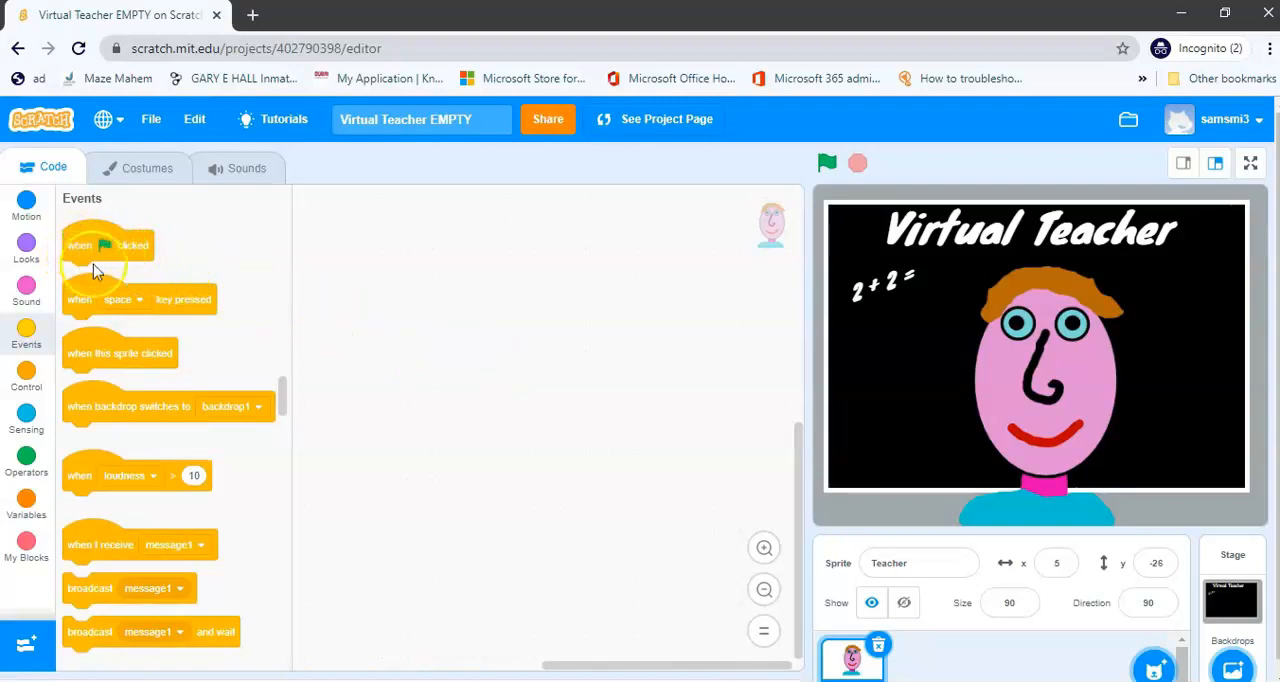
{"action": "mouse_move", "coordinate": [84, 232]}
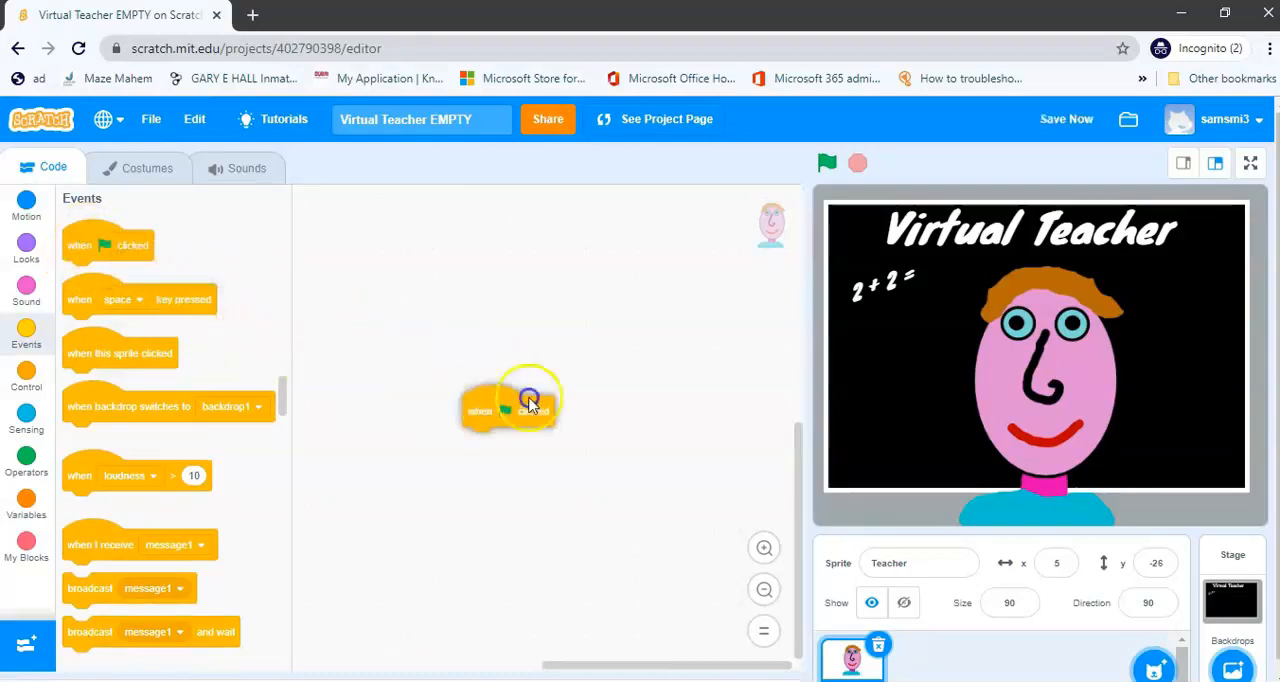
{"action": "left_click_drag", "start_coordinate": [530, 400], "coordinate": [552, 264]}
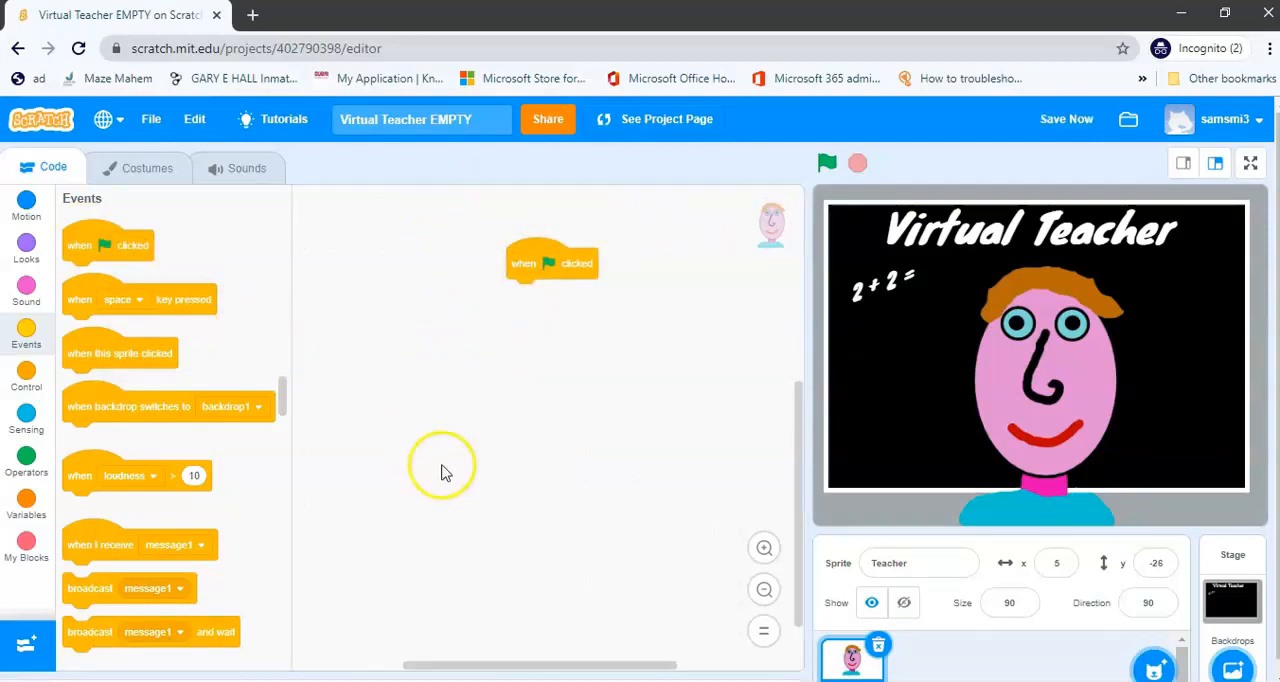
{"action": "mouse_move", "coordinate": [180, 268]}
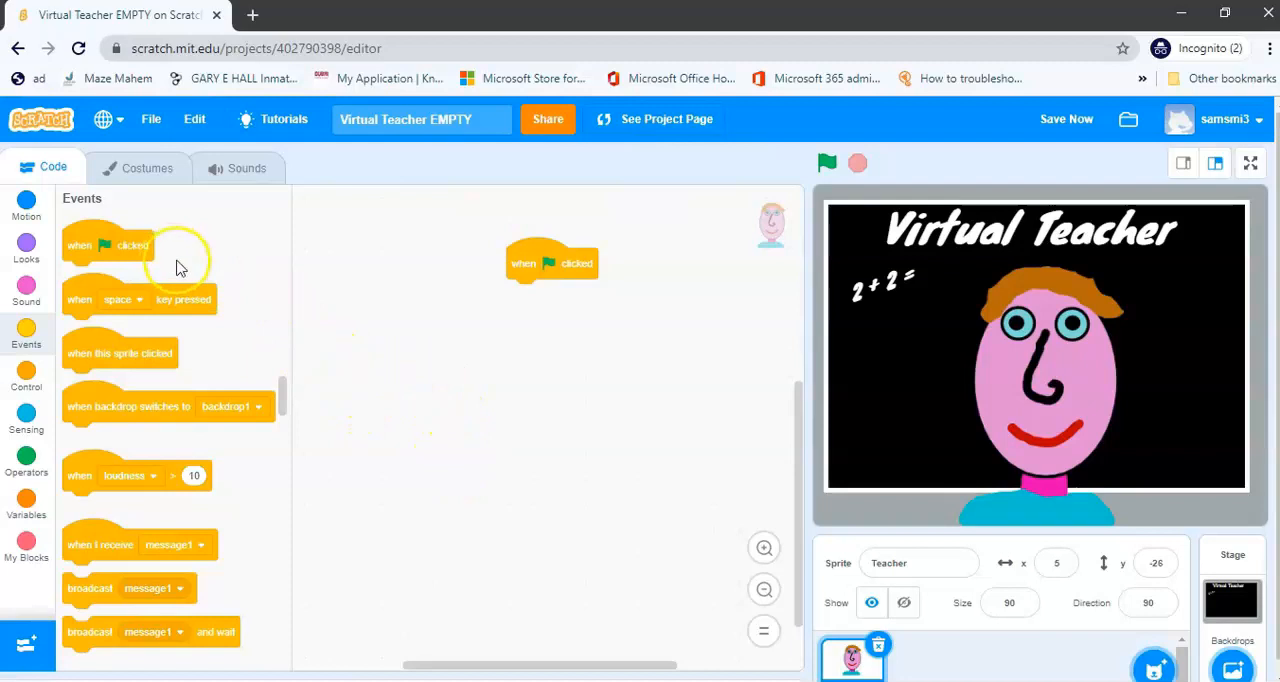
{"action": "mouse_move", "coordinate": [828, 164]}
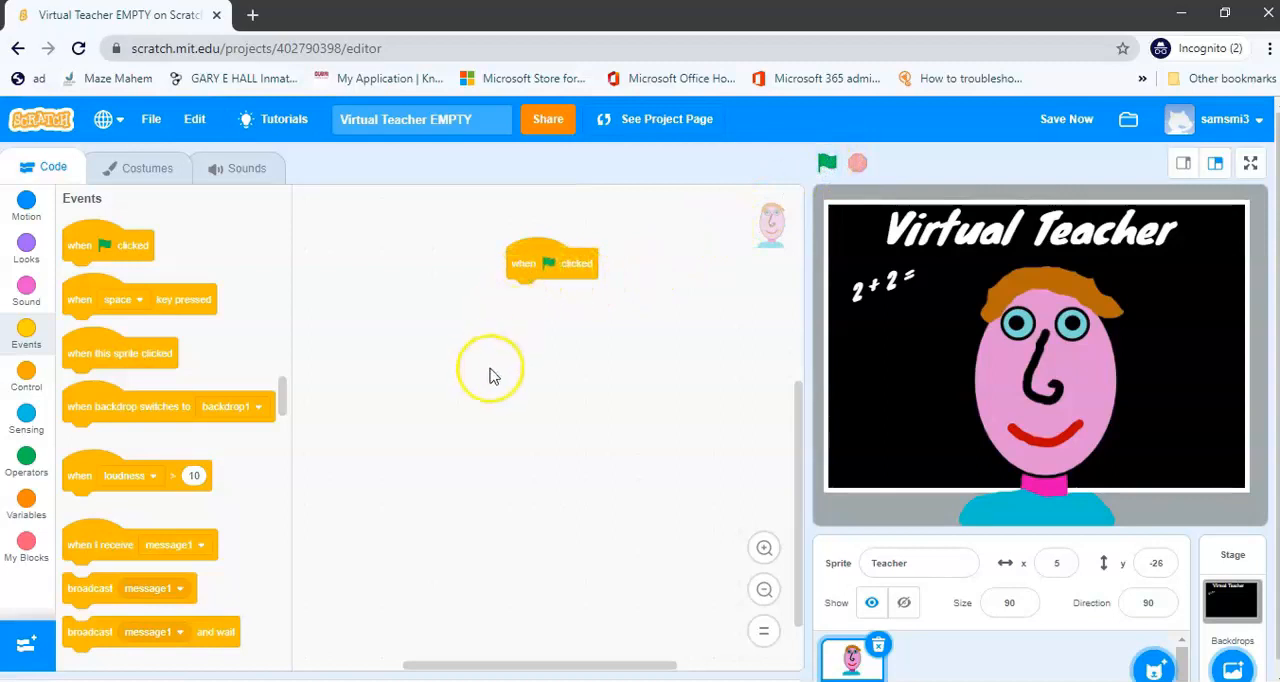
{"action": "mouse_move", "coordinate": [512, 328]}
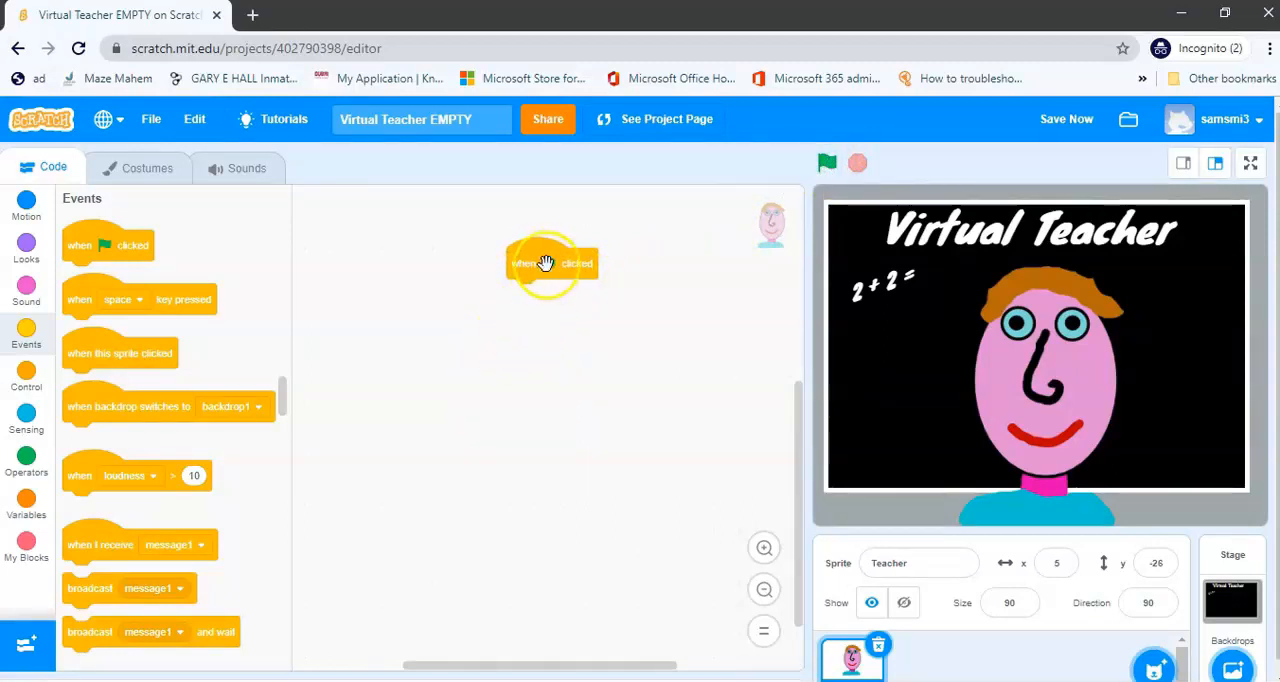
Reposition the green-flag block so it sits near the top centre of the code area.
{"action": "left_click_drag", "start_coordinate": [550, 264], "coordinate": [504, 270]}
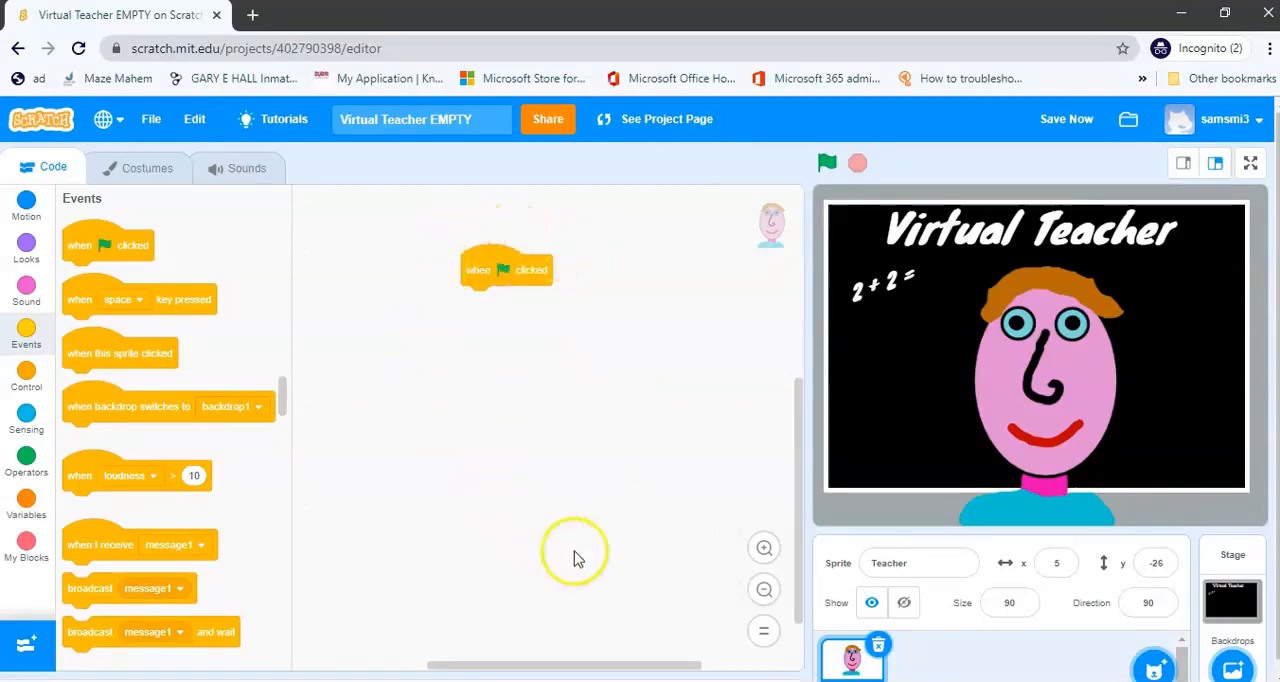
{"action": "left_click_drag", "start_coordinate": [506, 268], "coordinate": [616, 208]}
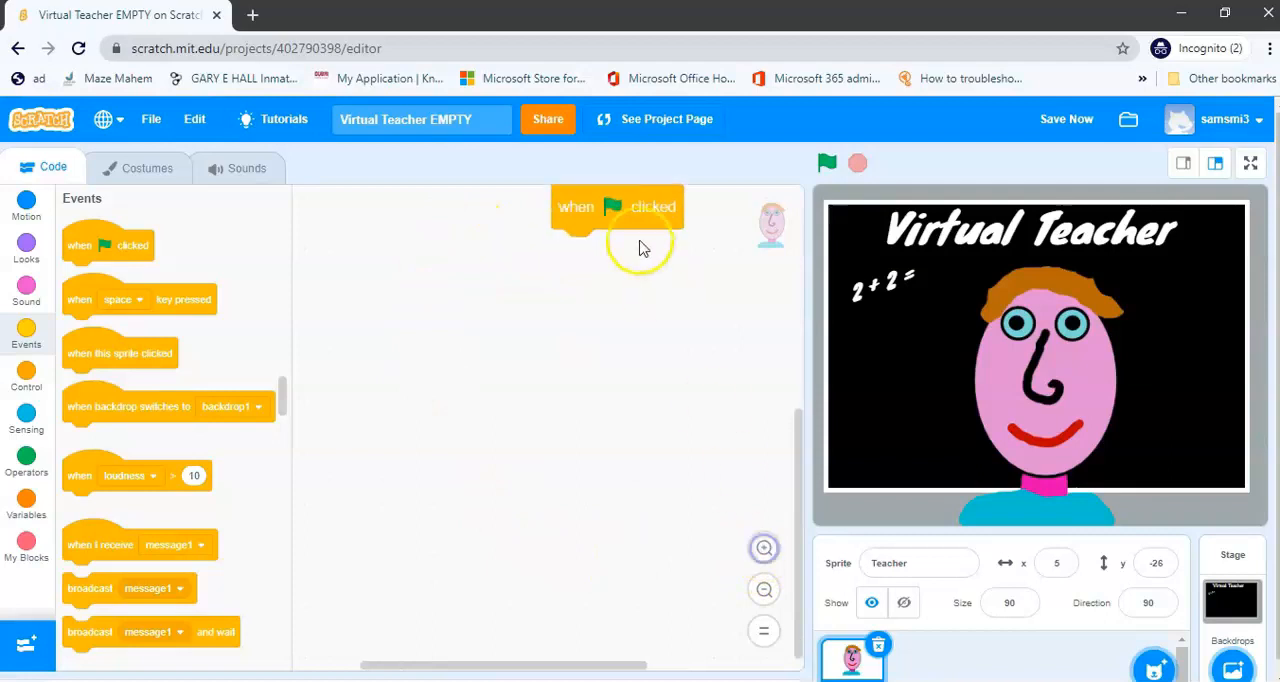
{"action": "left_click_drag", "start_coordinate": [616, 208], "coordinate": [550, 378]}
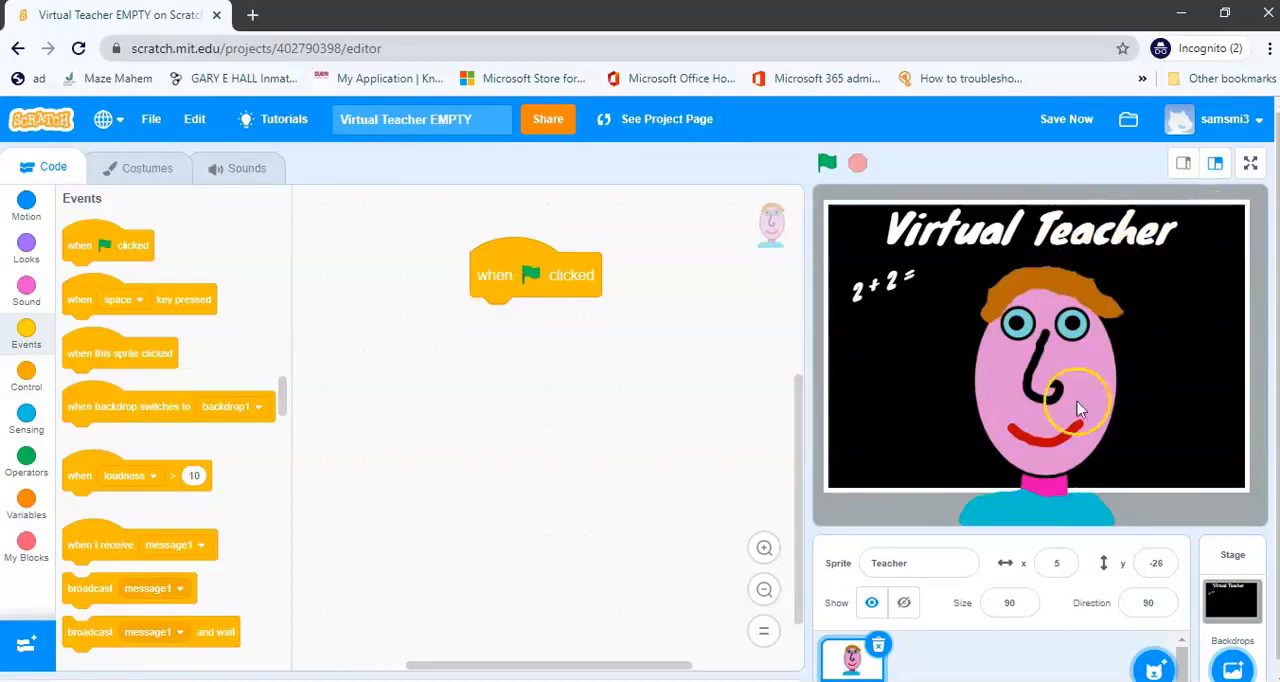
{"action": "mouse_move", "coordinate": [672, 440]}
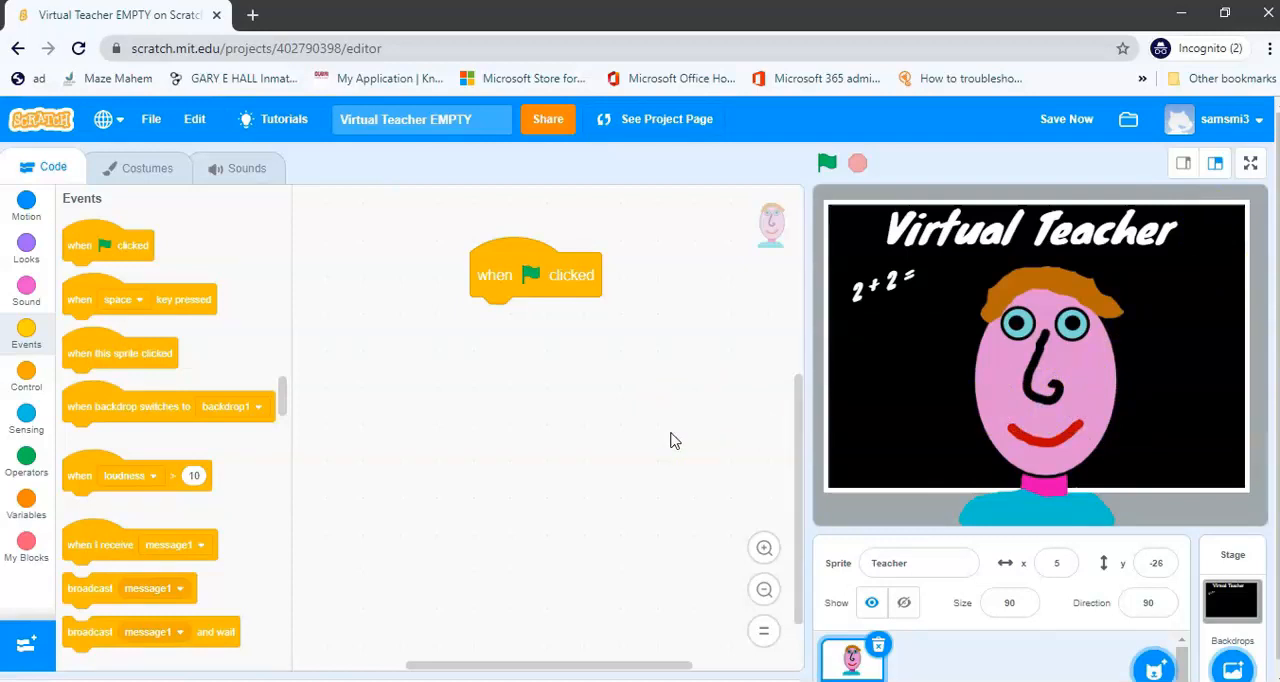
{"action": "mouse_move", "coordinate": [1080, 276]}
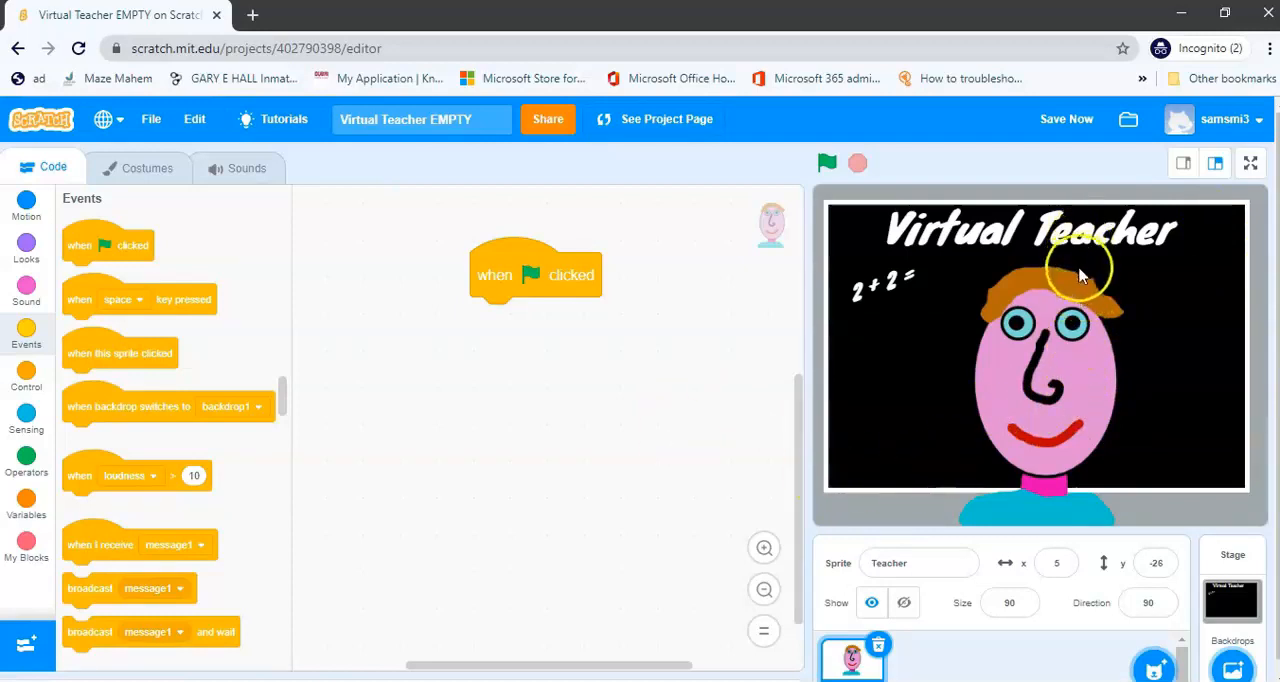
{"action": "mouse_move", "coordinate": [384, 308]}
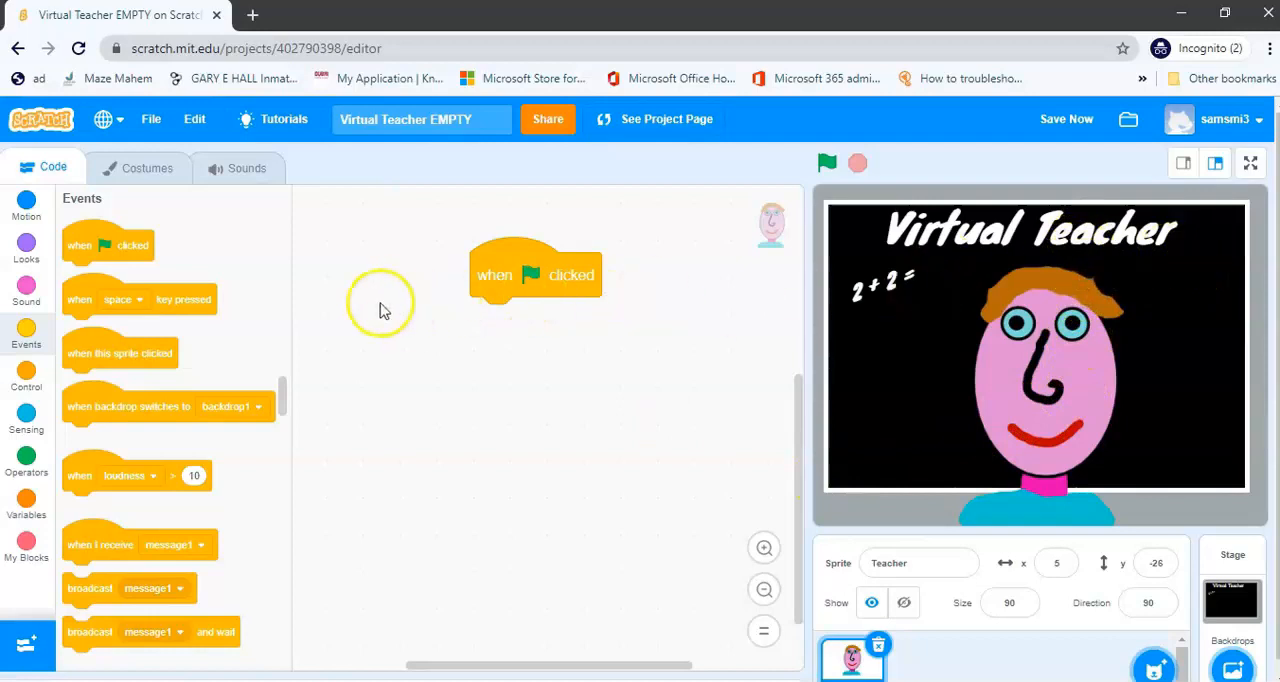
{"action": "mouse_move", "coordinate": [110, 310]}
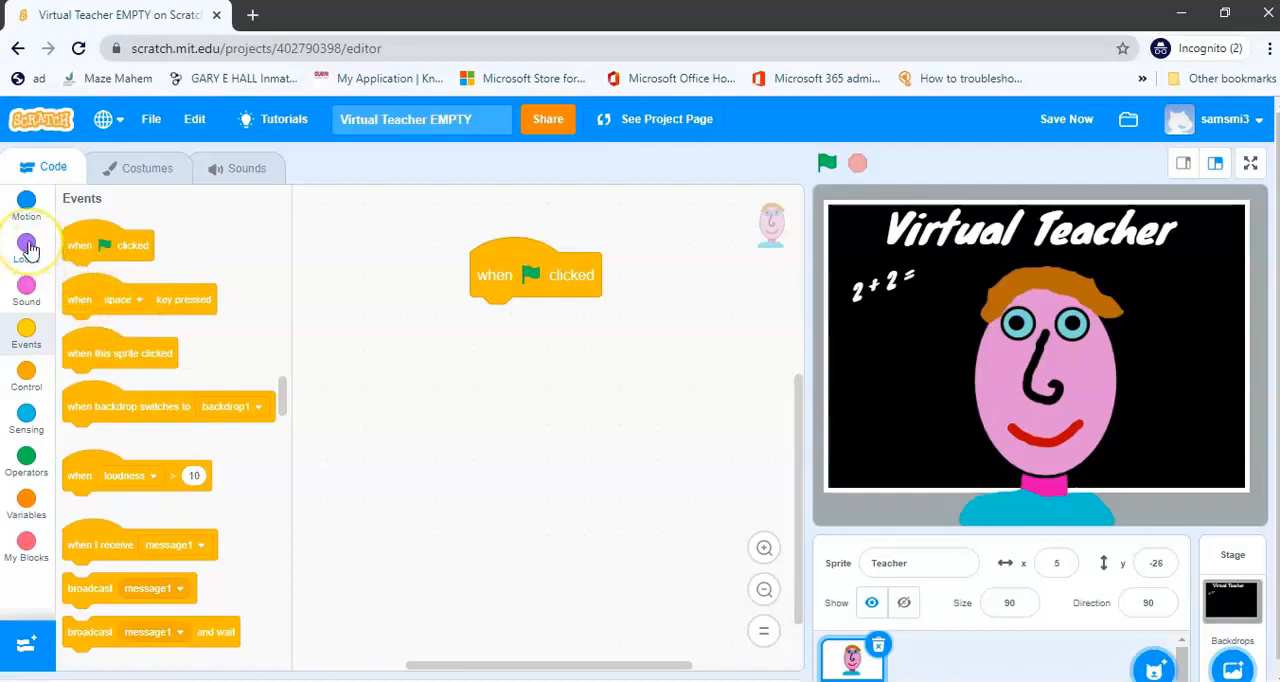
Add a say block reading 'Hello everyone' for 4 seconds beneath the green-flag block.
{"action": "left_click", "coordinate": [28, 244]}
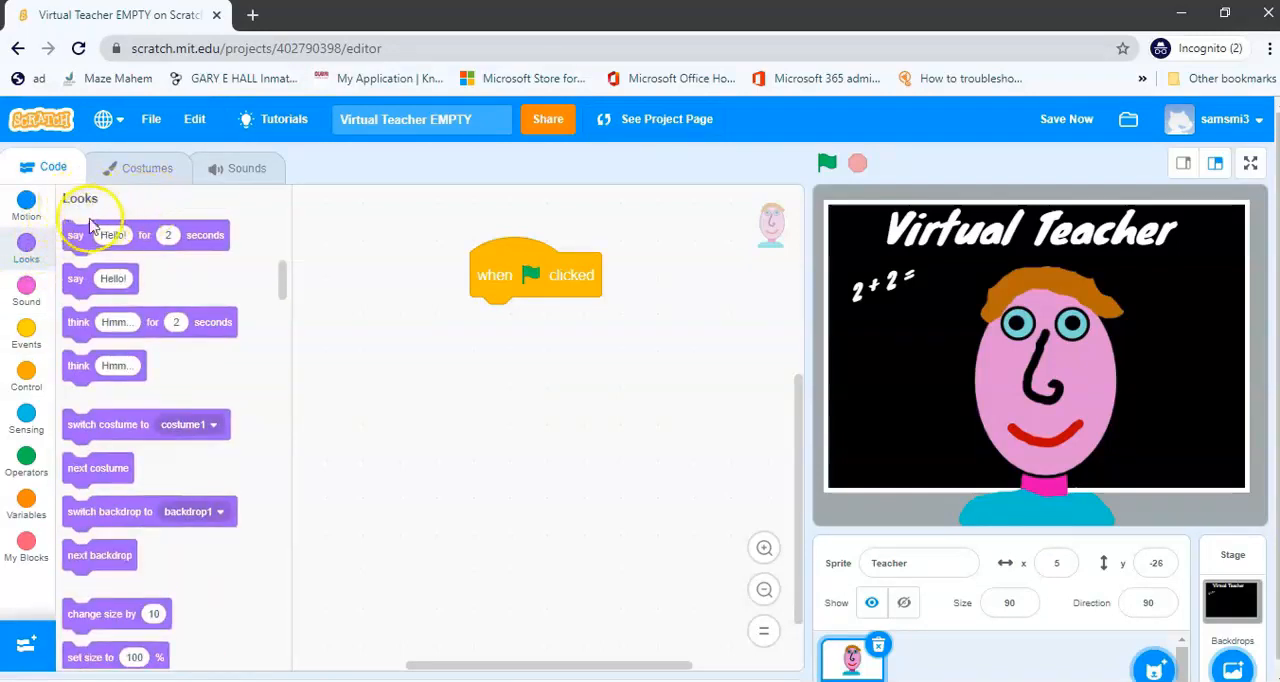
{"action": "mouse_move", "coordinate": [128, 236]}
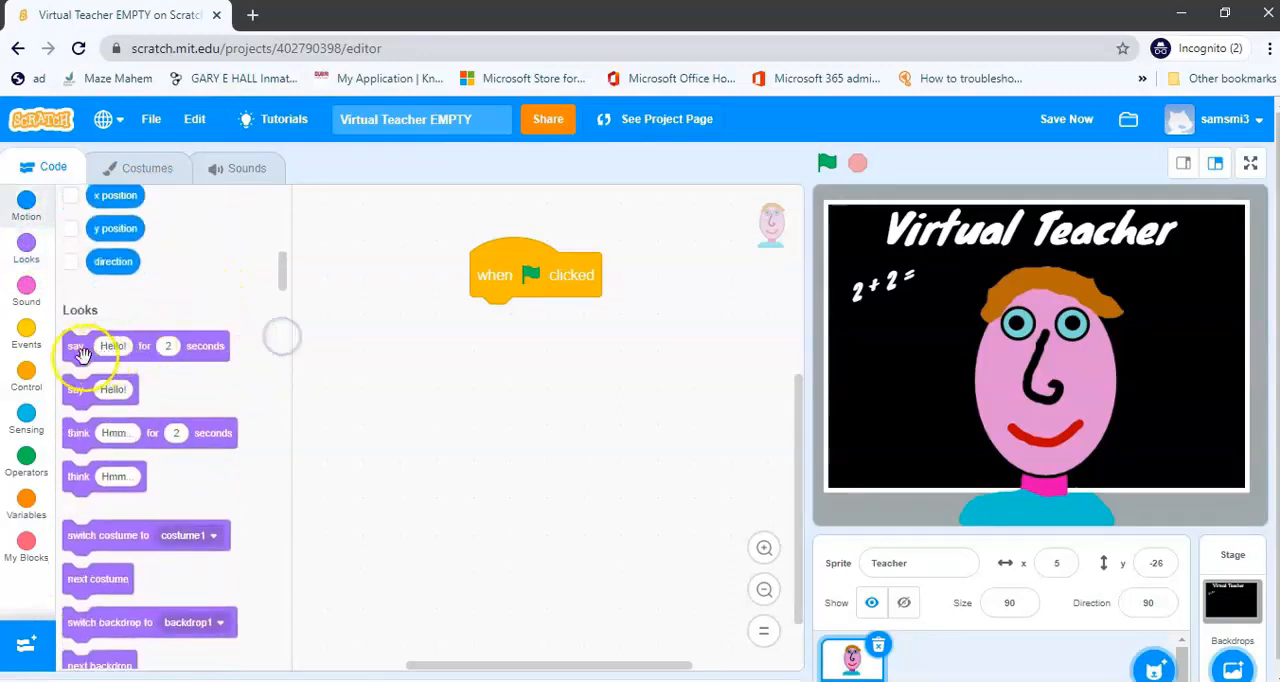
{"action": "left_click_drag", "start_coordinate": [116, 344], "coordinate": [518, 412]}
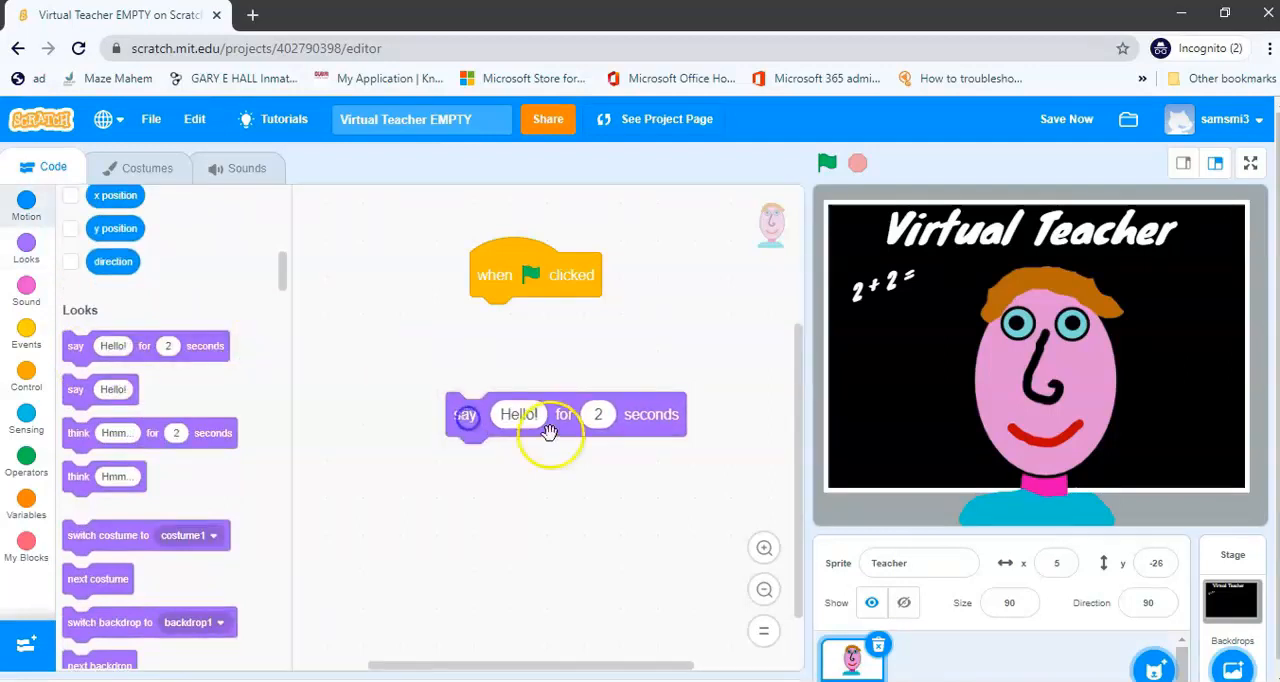
{"action": "mouse_move", "coordinate": [524, 530]}
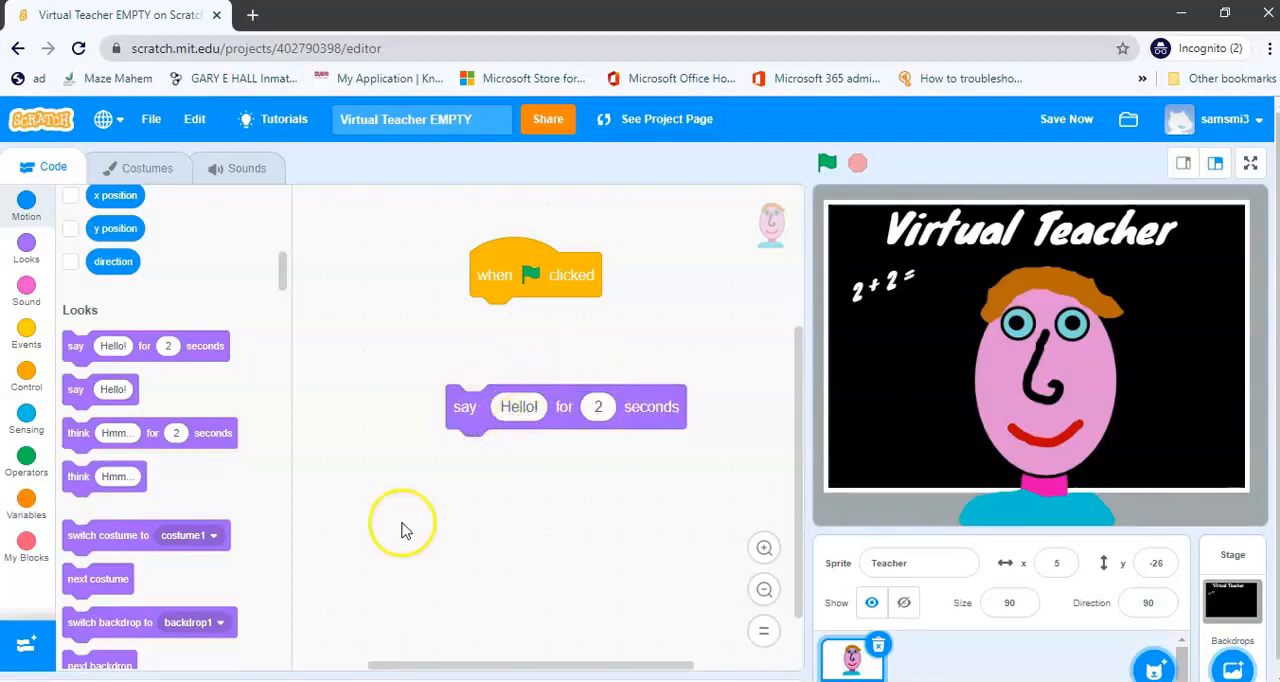
{"action": "left_click", "coordinate": [520, 406]}
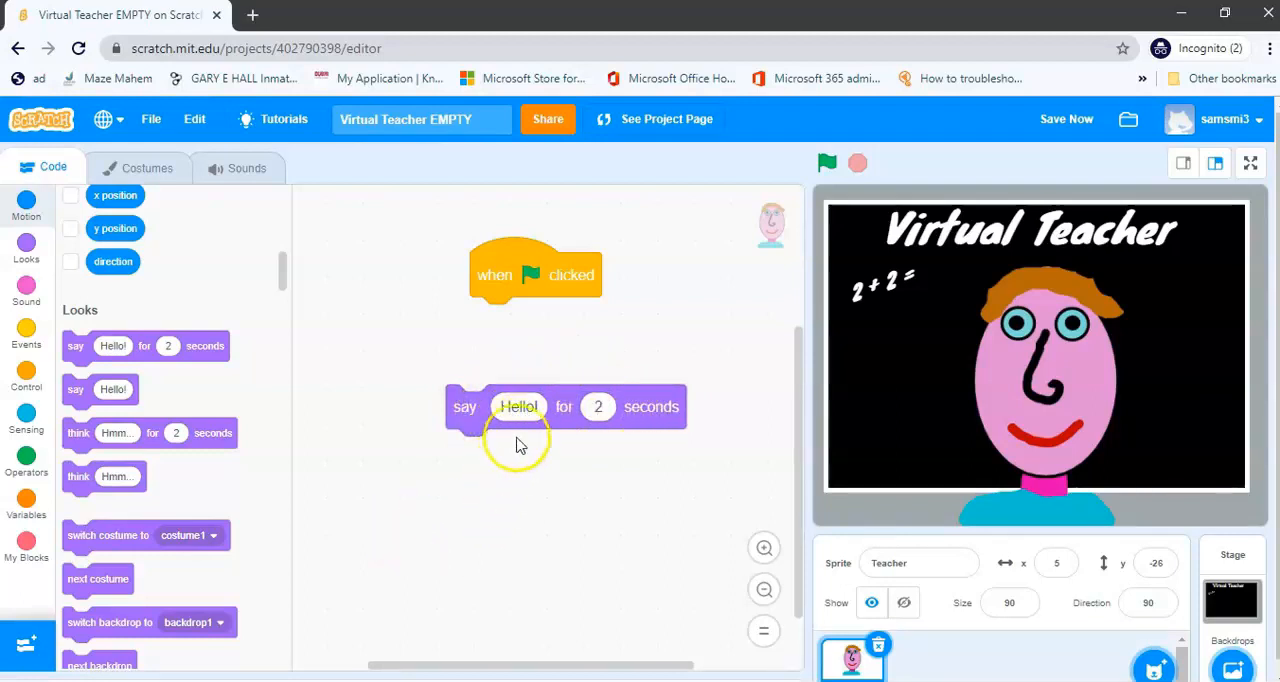
{"action": "left_click", "coordinate": [518, 406]}
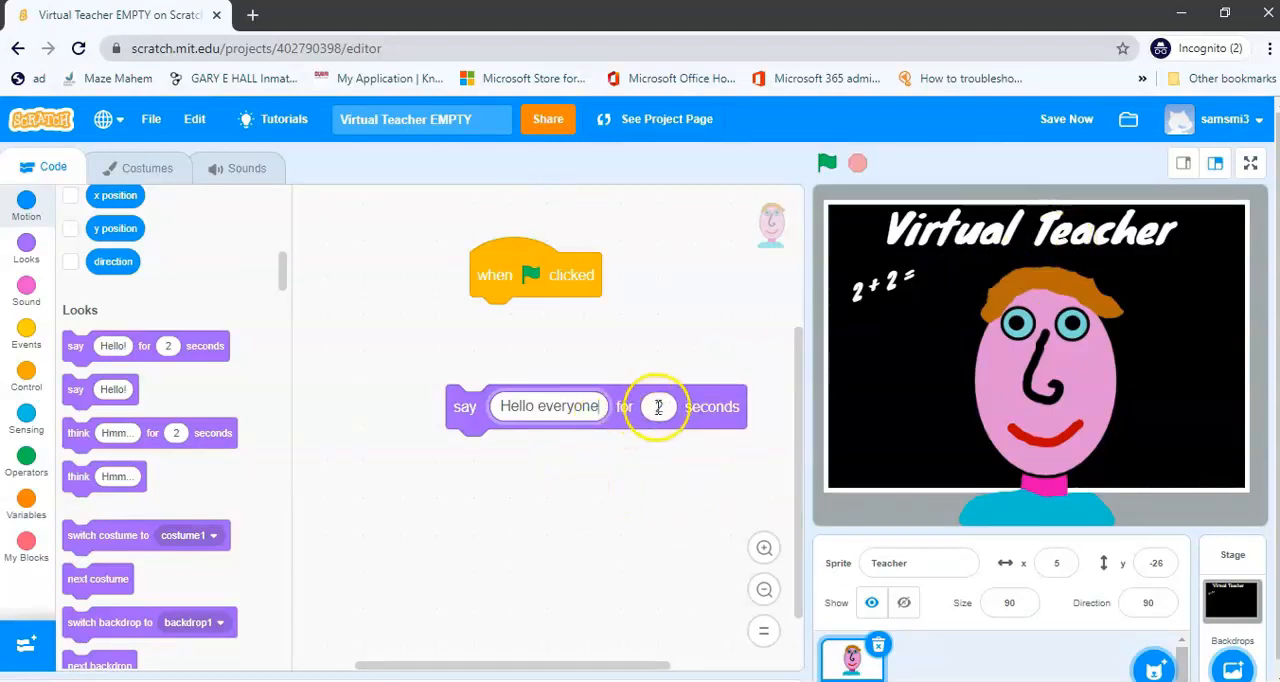
{"action": "type", "text": "4"}
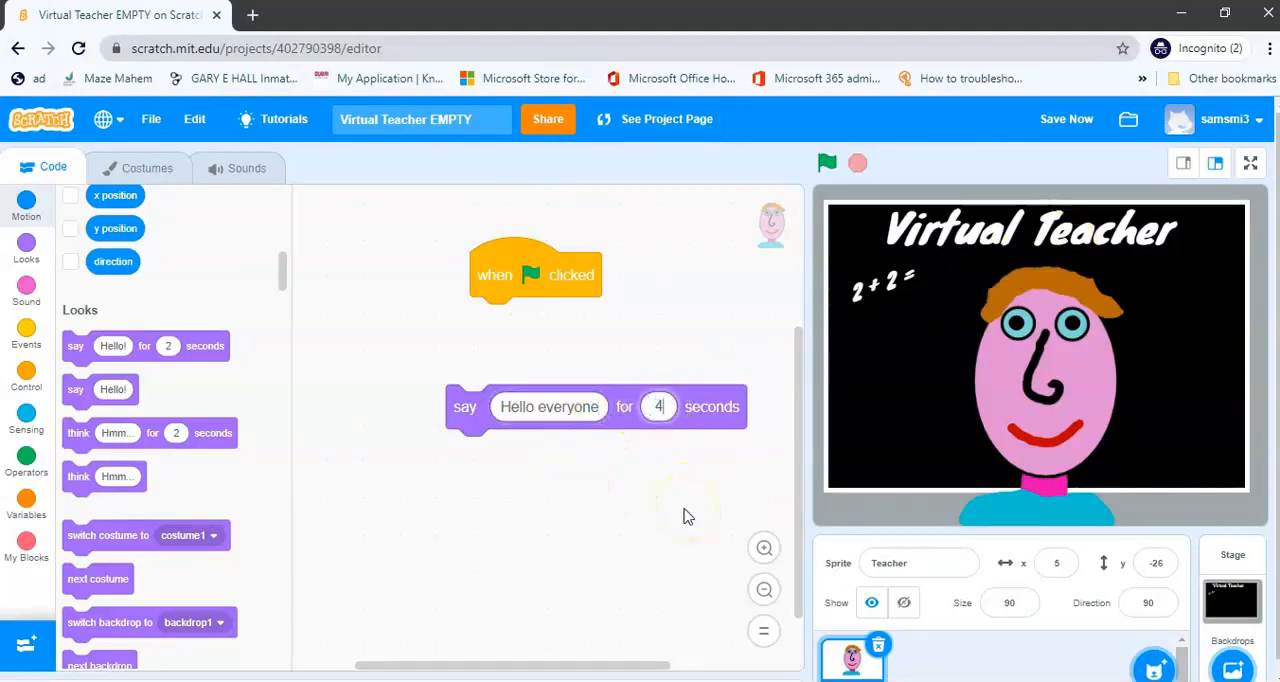
{"action": "left_click_drag", "start_coordinate": [464, 406], "coordinate": [492, 324]}
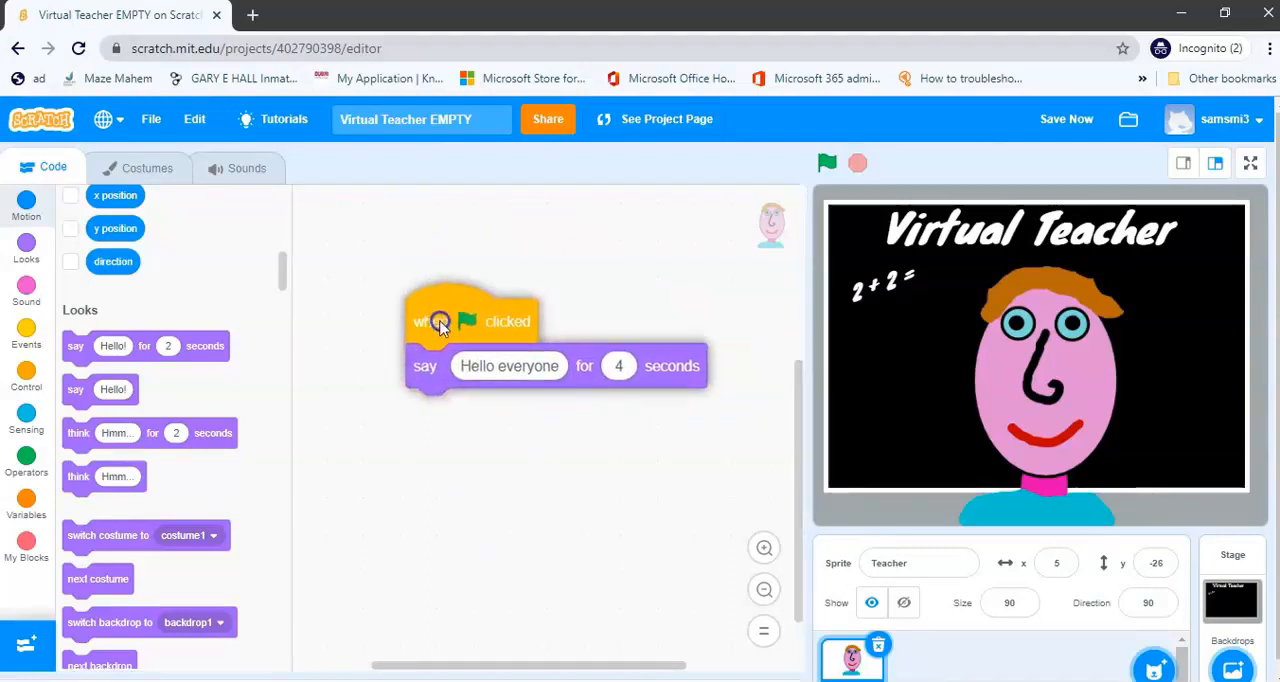
Move the script, detach the 'Hello everyone' say block and snap it back under the flag trigger.
{"action": "left_click_drag", "start_coordinate": [436, 320], "coordinate": [516, 304]}
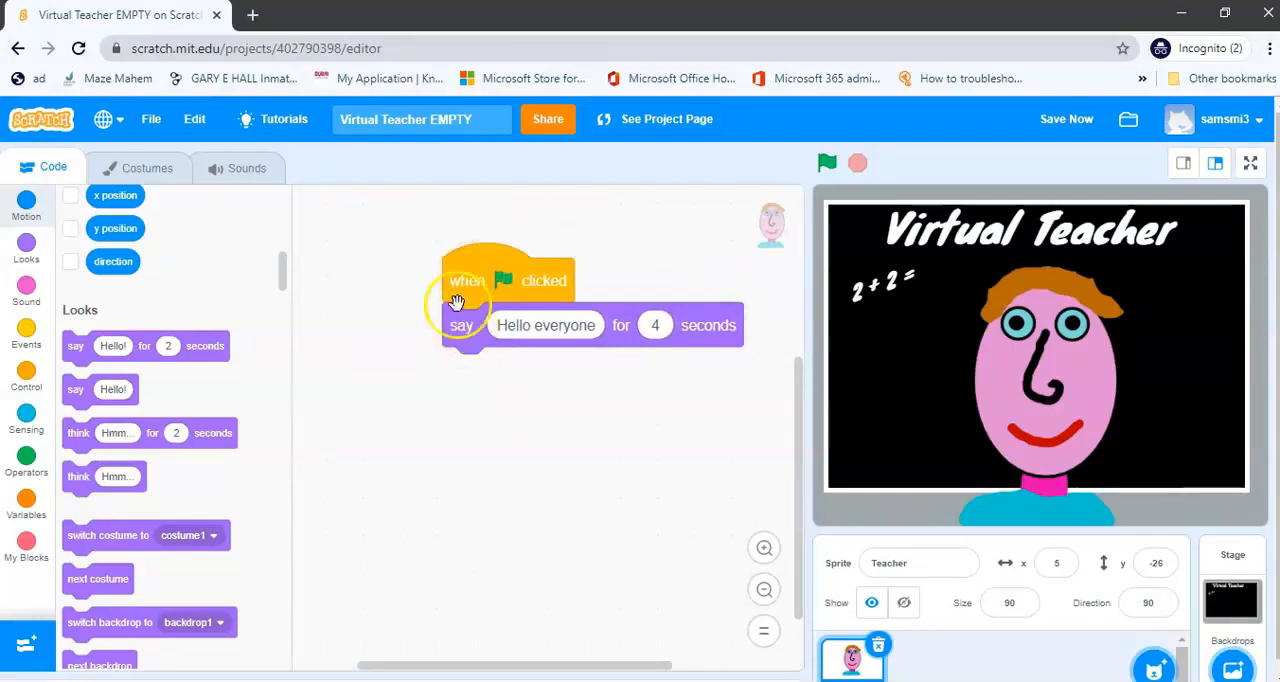
{"action": "left_click_drag", "start_coordinate": [460, 324], "coordinate": [460, 424]}
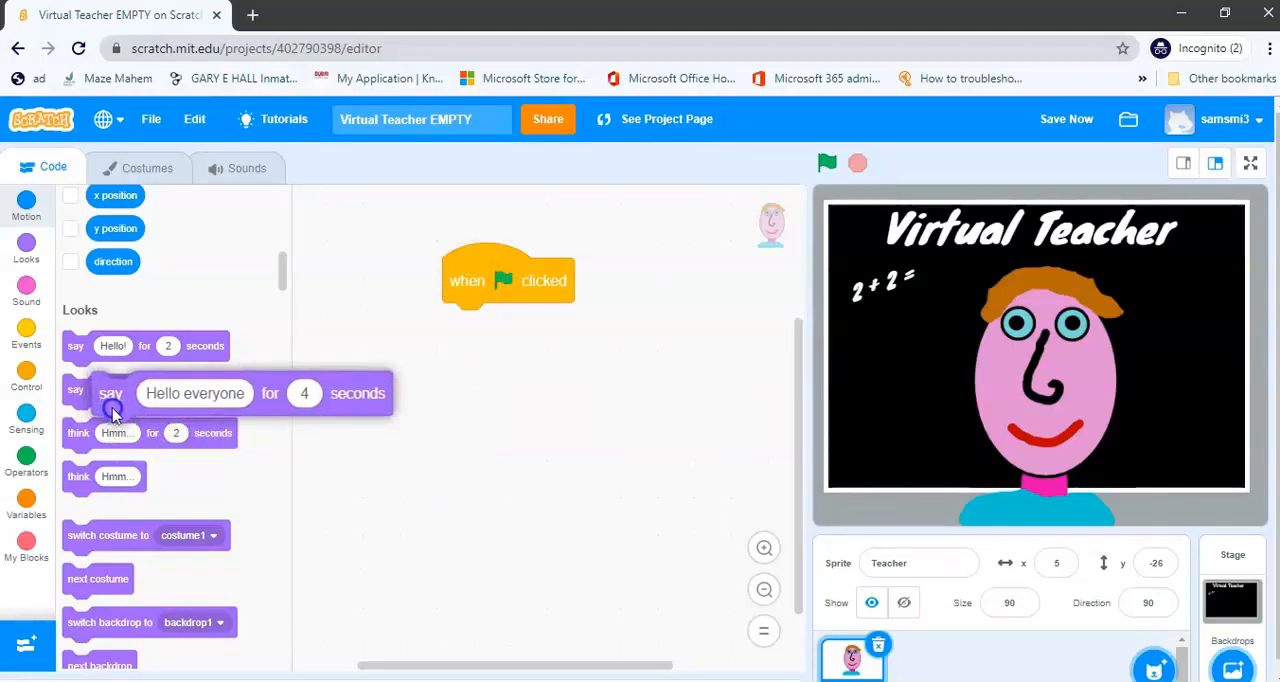
{"action": "left_click_drag", "start_coordinate": [110, 392], "coordinate": [456, 374]}
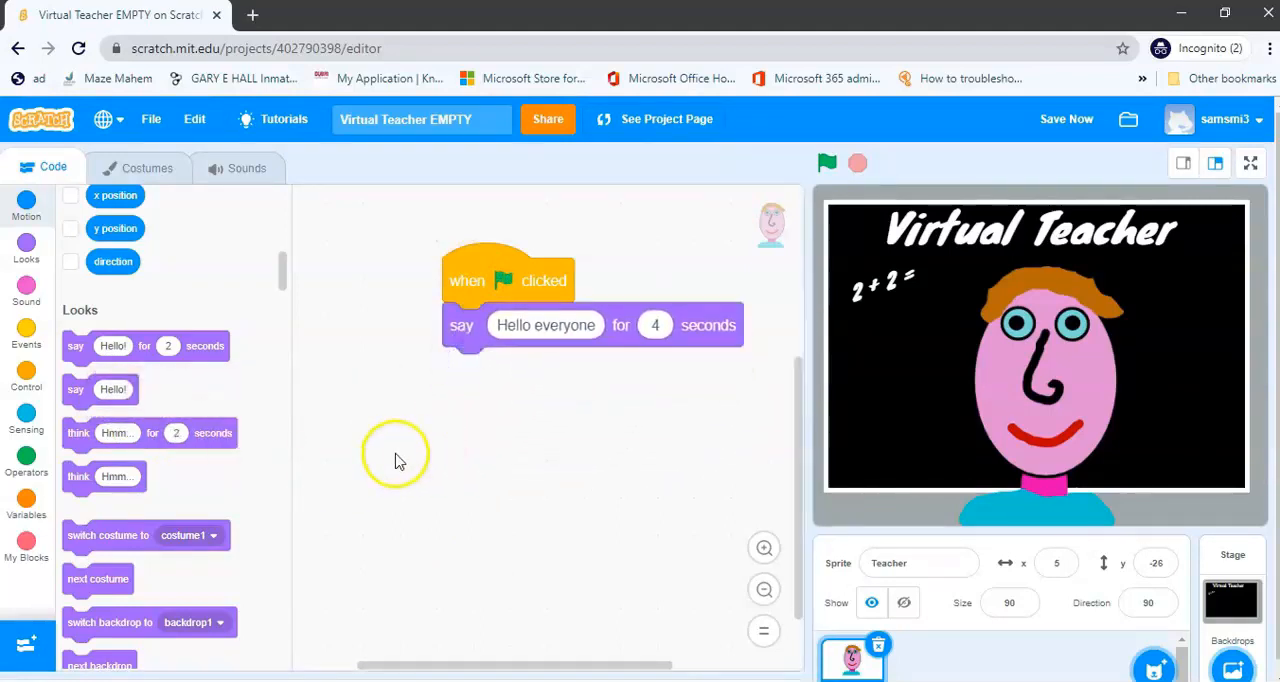
{"action": "mouse_move", "coordinate": [540, 236]}
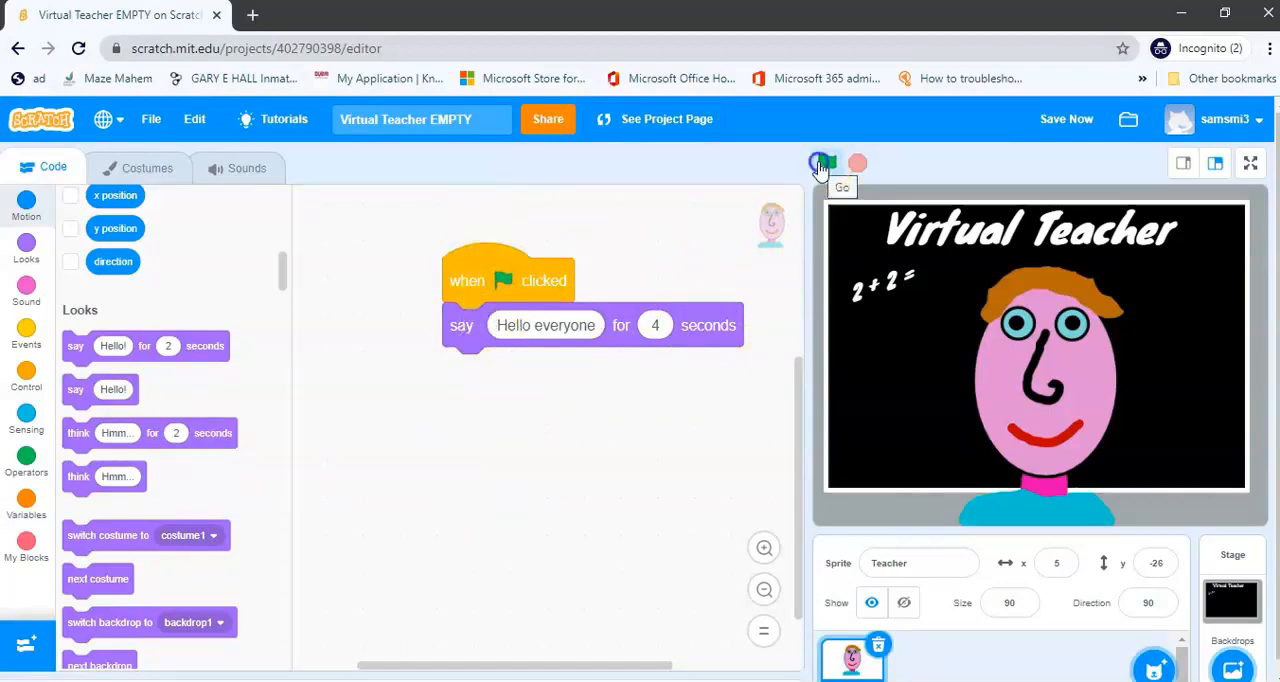
{"action": "left_click", "coordinate": [826, 162]}
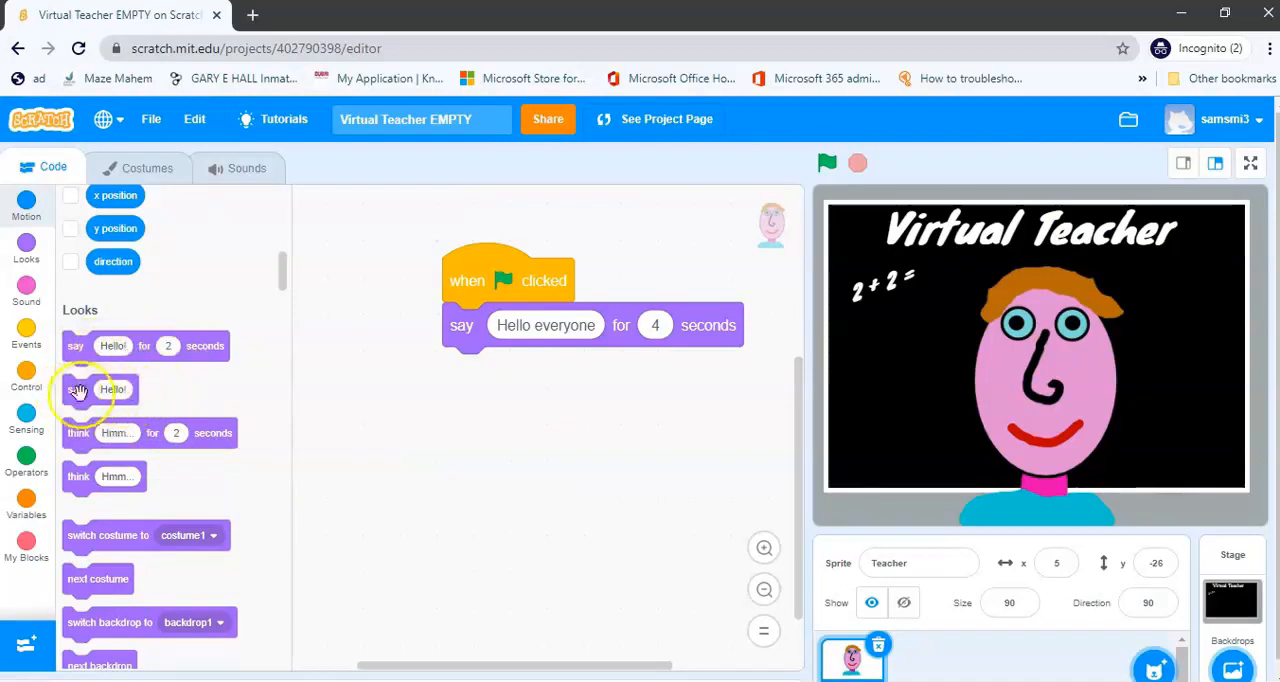
{"action": "mouse_move", "coordinate": [112, 390]}
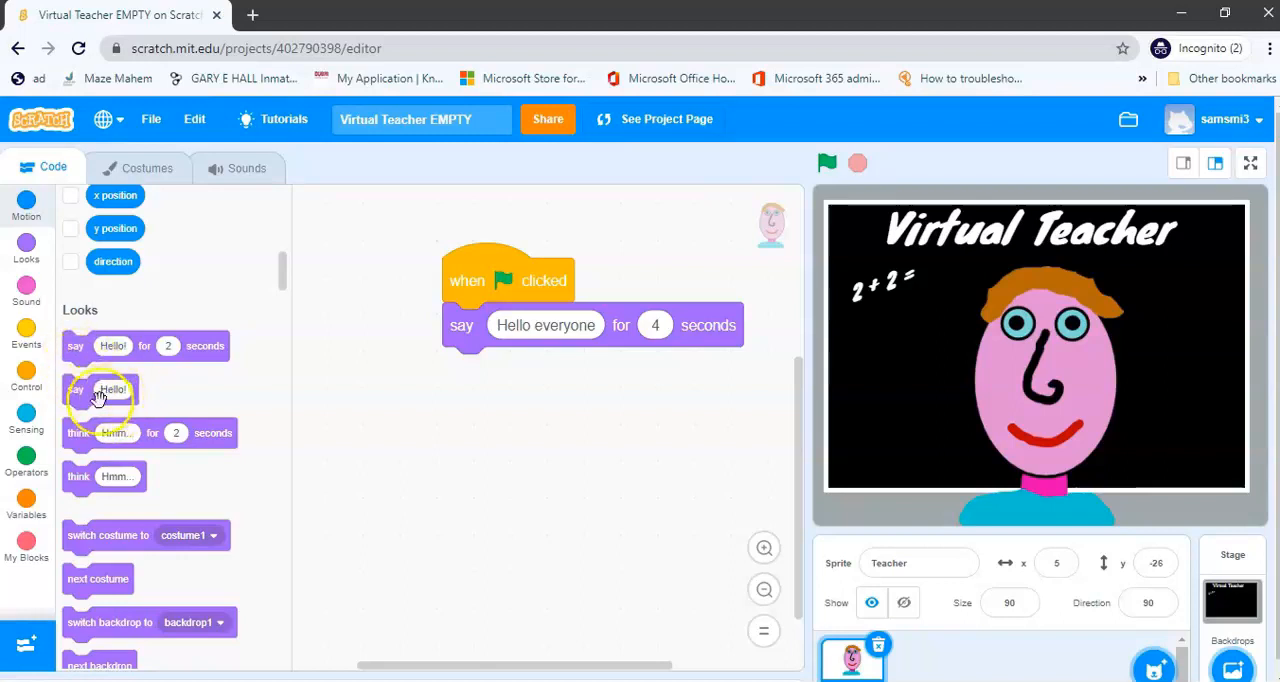
Drop a second timed say block on the canvas with the text 'Welcome to my virtual classroom'.
{"action": "left_click_drag", "start_coordinate": [100, 396], "coordinate": [400, 456]}
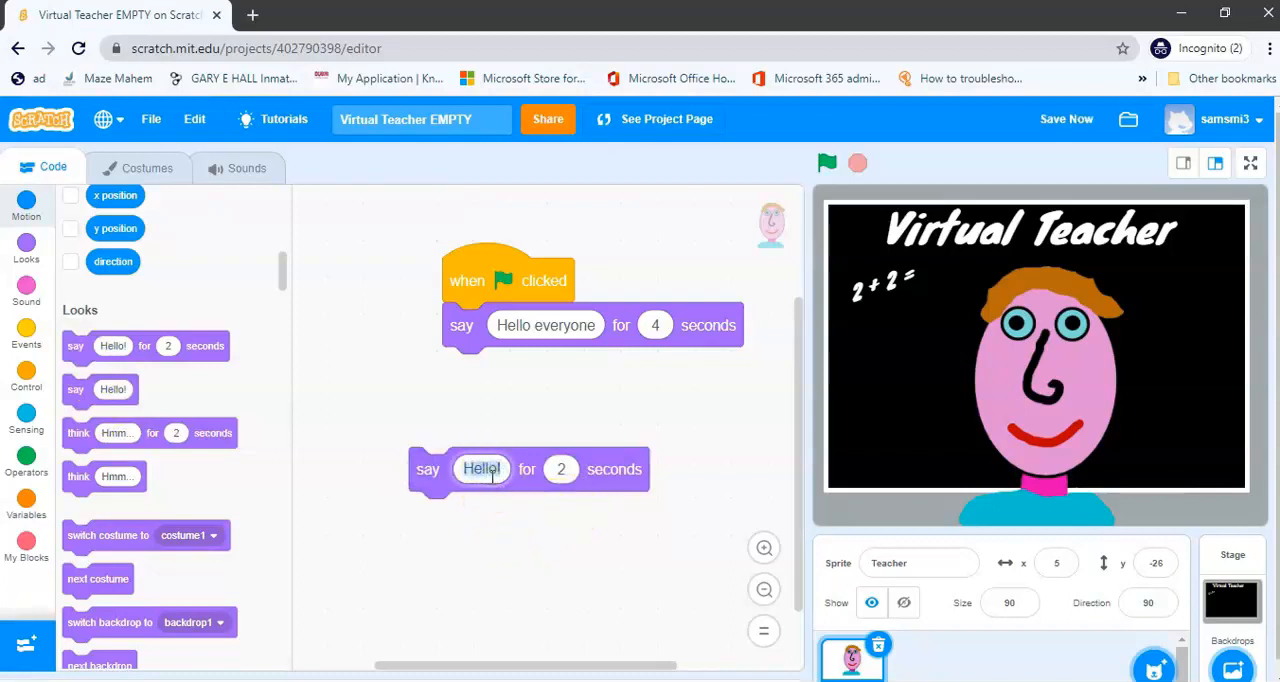
{"action": "type", "text": "Welcome to my virtual classroom."}
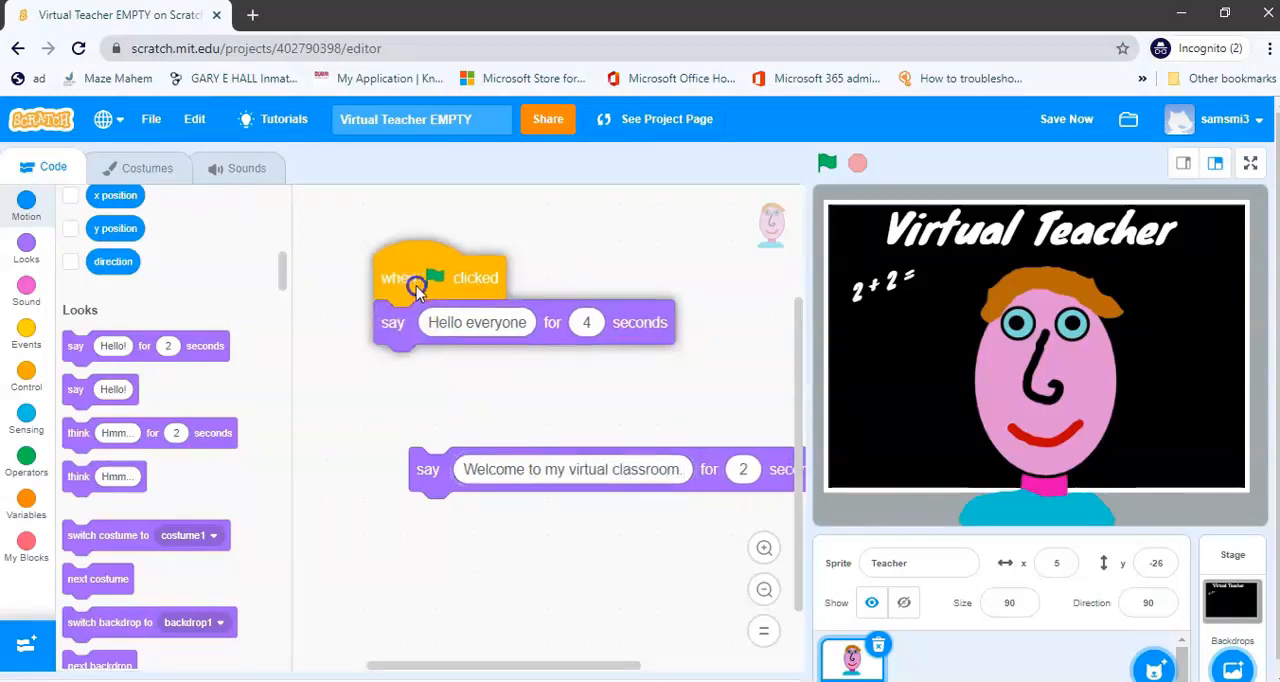
Attach the Welcome say block after 'Hello everyone' so both messages run from the green flag.
{"action": "left_click_drag", "start_coordinate": [428, 470], "coordinate": [380, 390]}
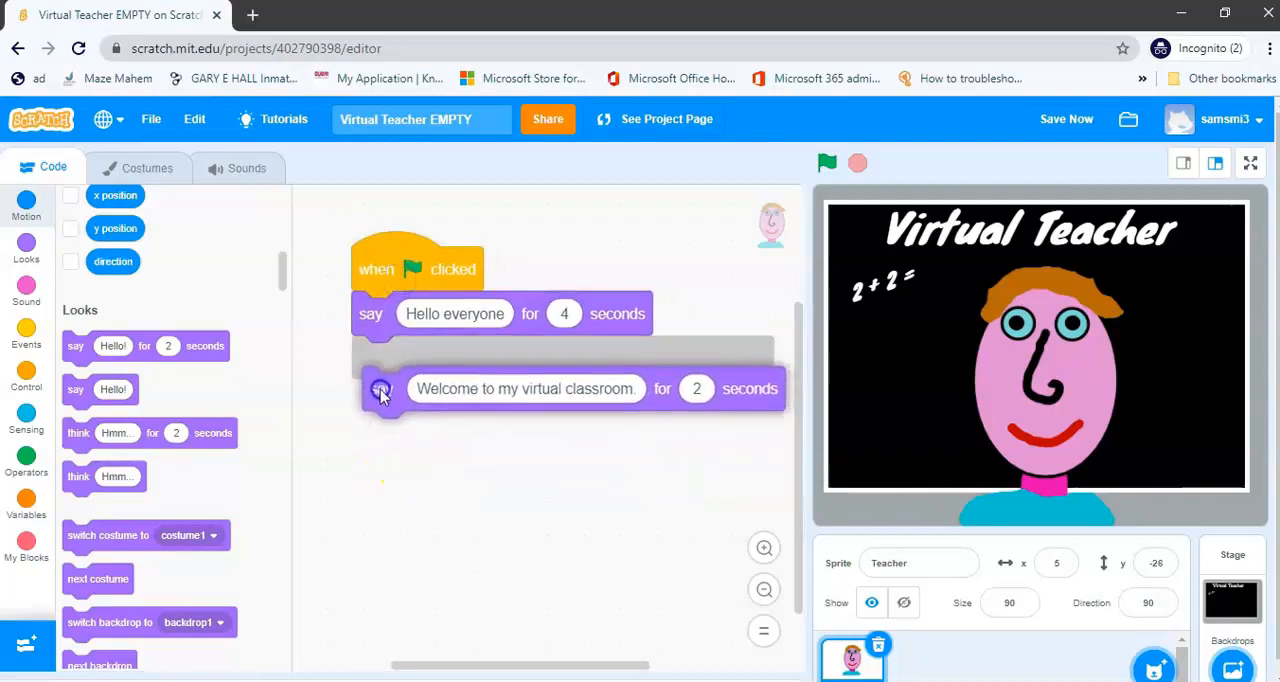
{"action": "left_click_drag", "start_coordinate": [382, 390], "coordinate": [382, 356]}
{"action": "type", "text": "6"}
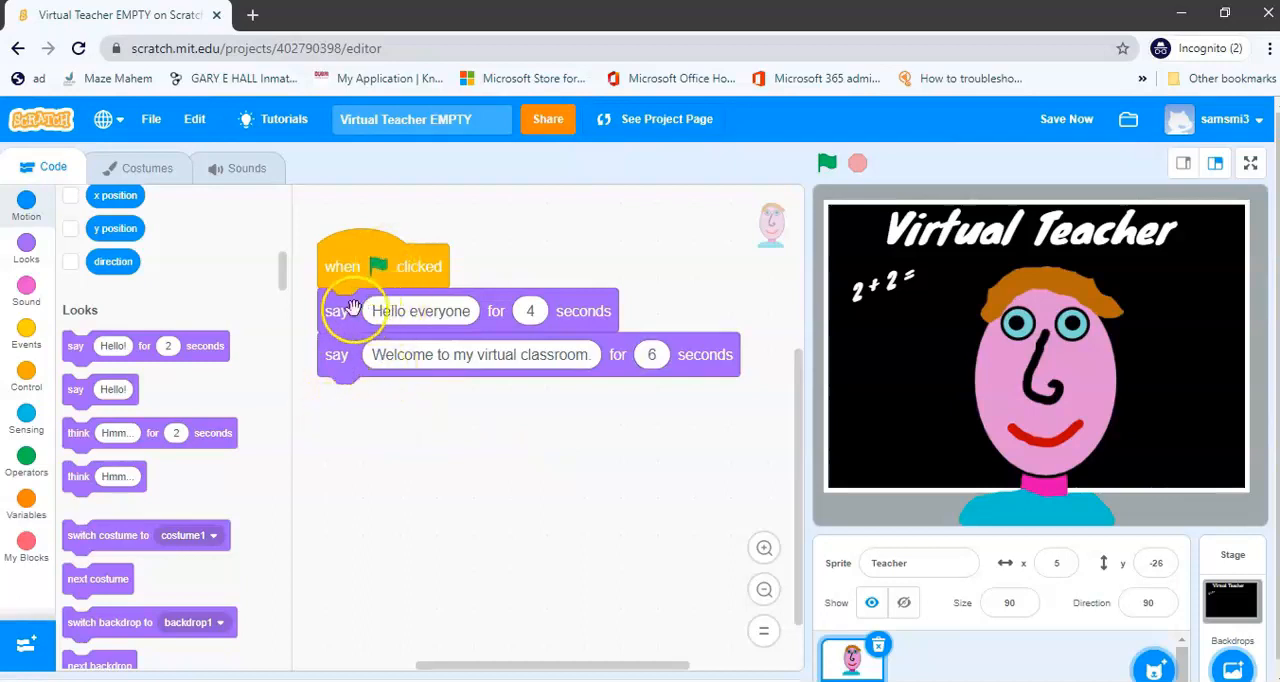
{"action": "mouse_move", "coordinate": [504, 396]}
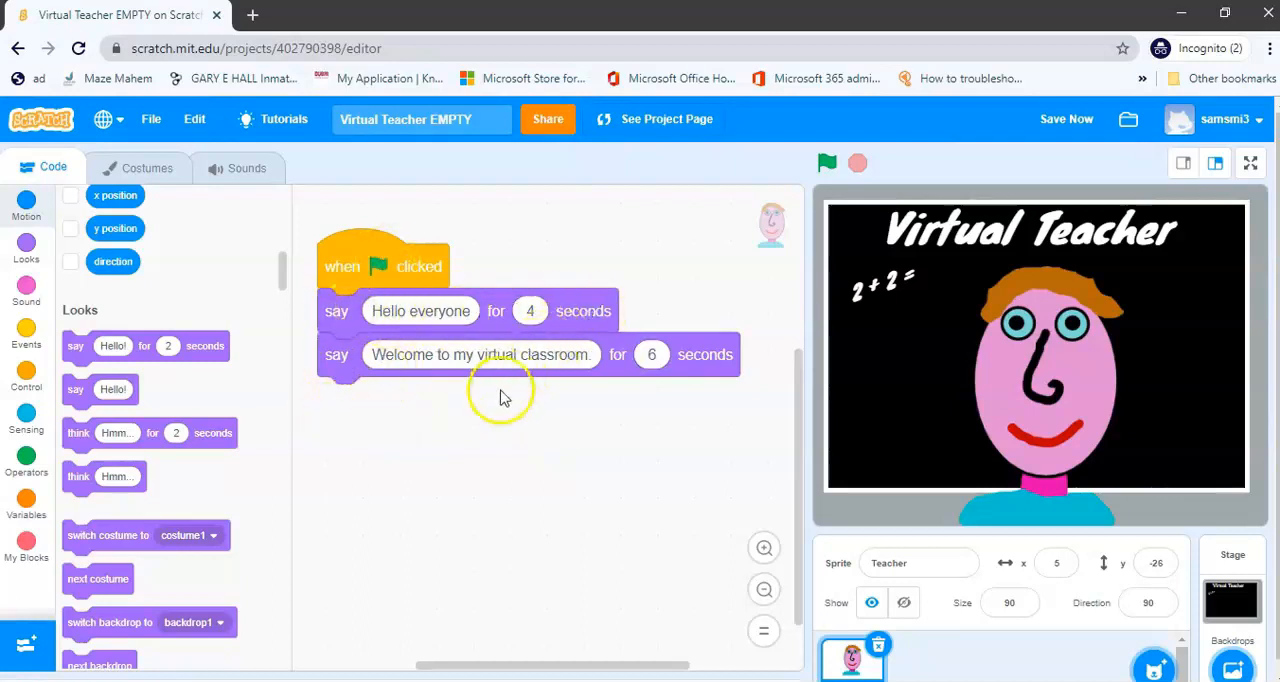
{"action": "left_click_drag", "start_coordinate": [336, 354], "coordinate": [364, 438]}
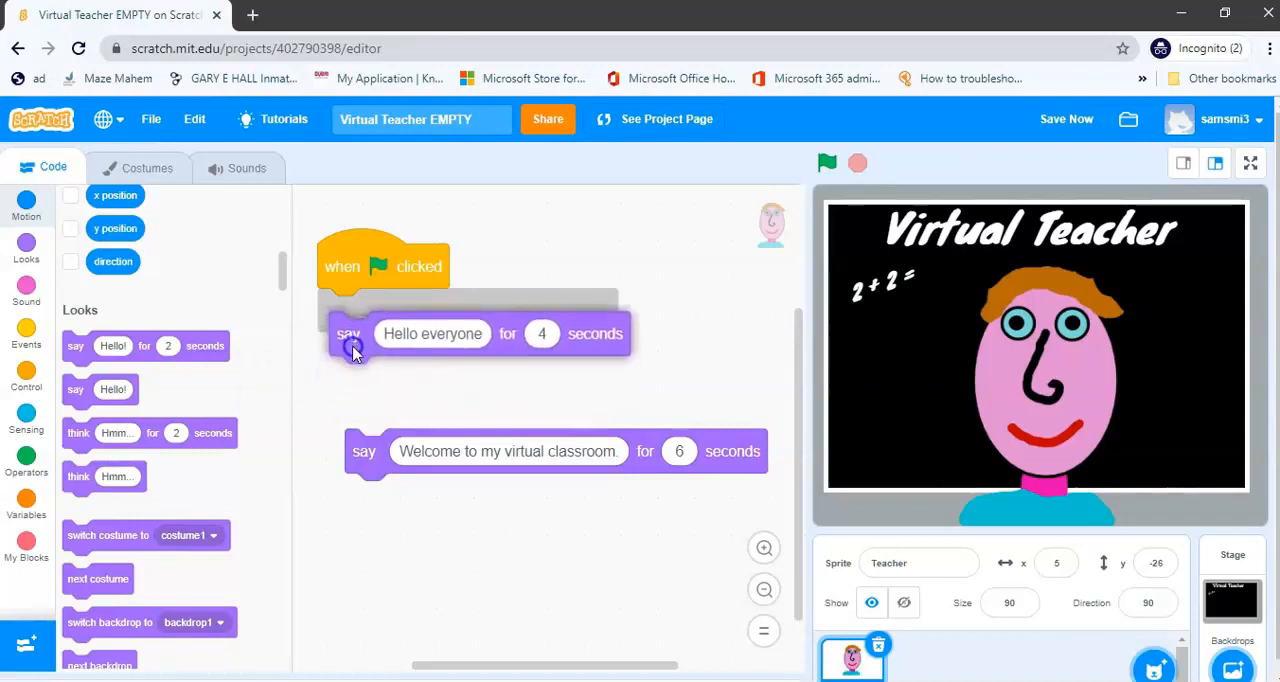
{"action": "left_click_drag", "start_coordinate": [364, 452], "coordinate": [412, 388]}
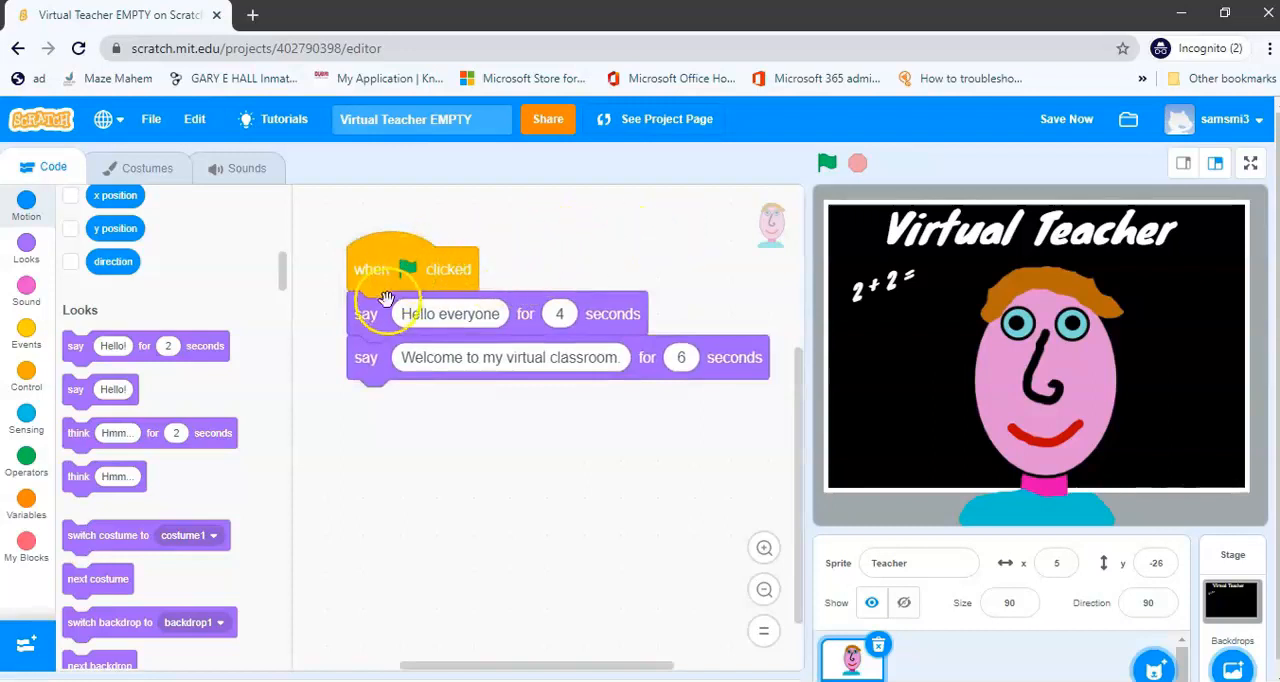
{"action": "mouse_move", "coordinate": [570, 312]}
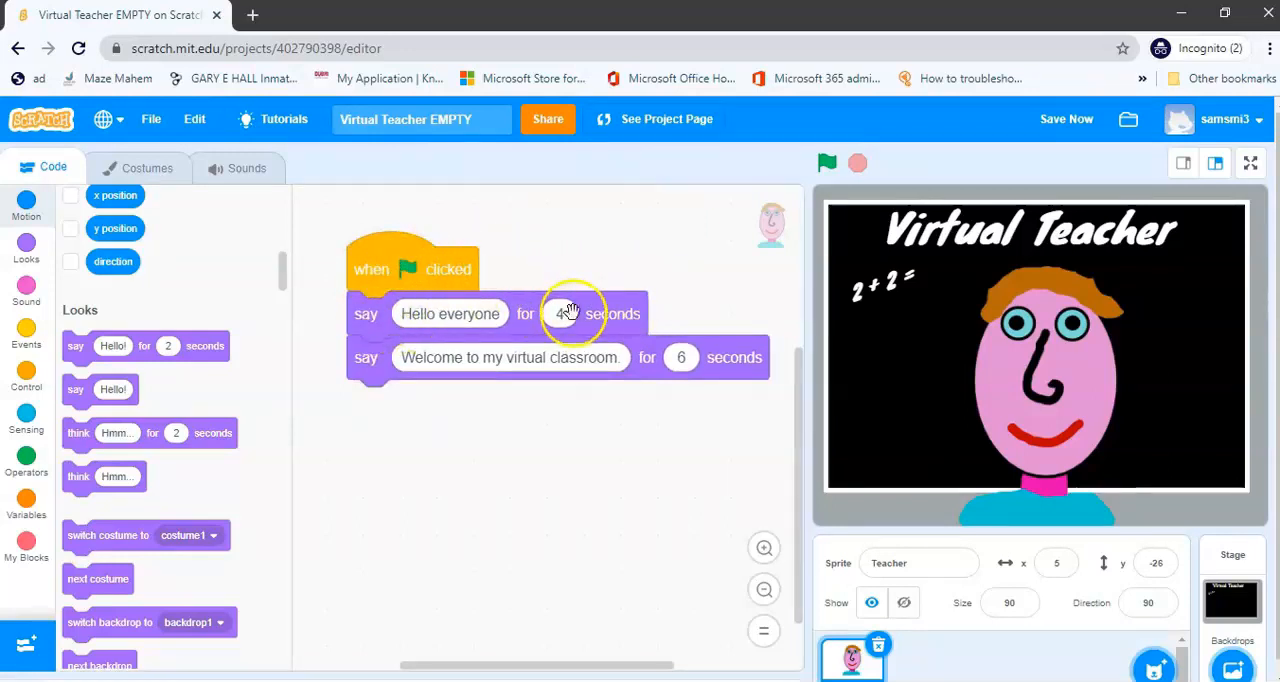
{"action": "mouse_move", "coordinate": [840, 180]}
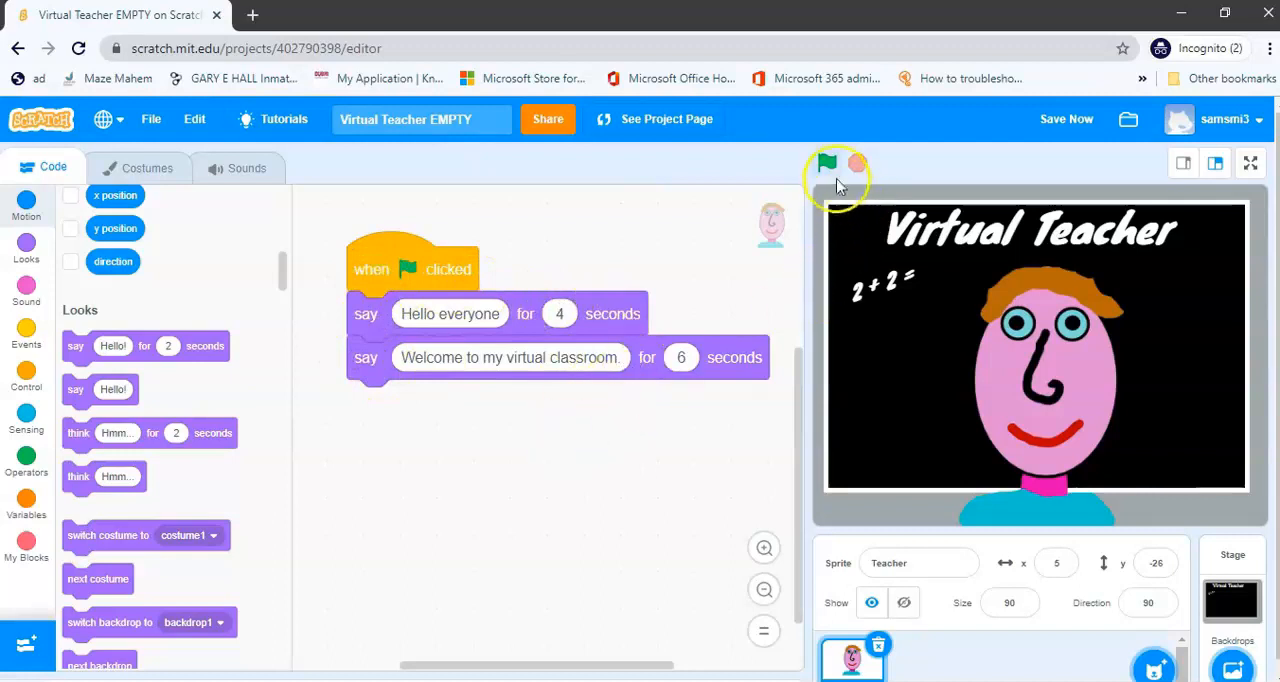
{"action": "left_click", "coordinate": [826, 162]}
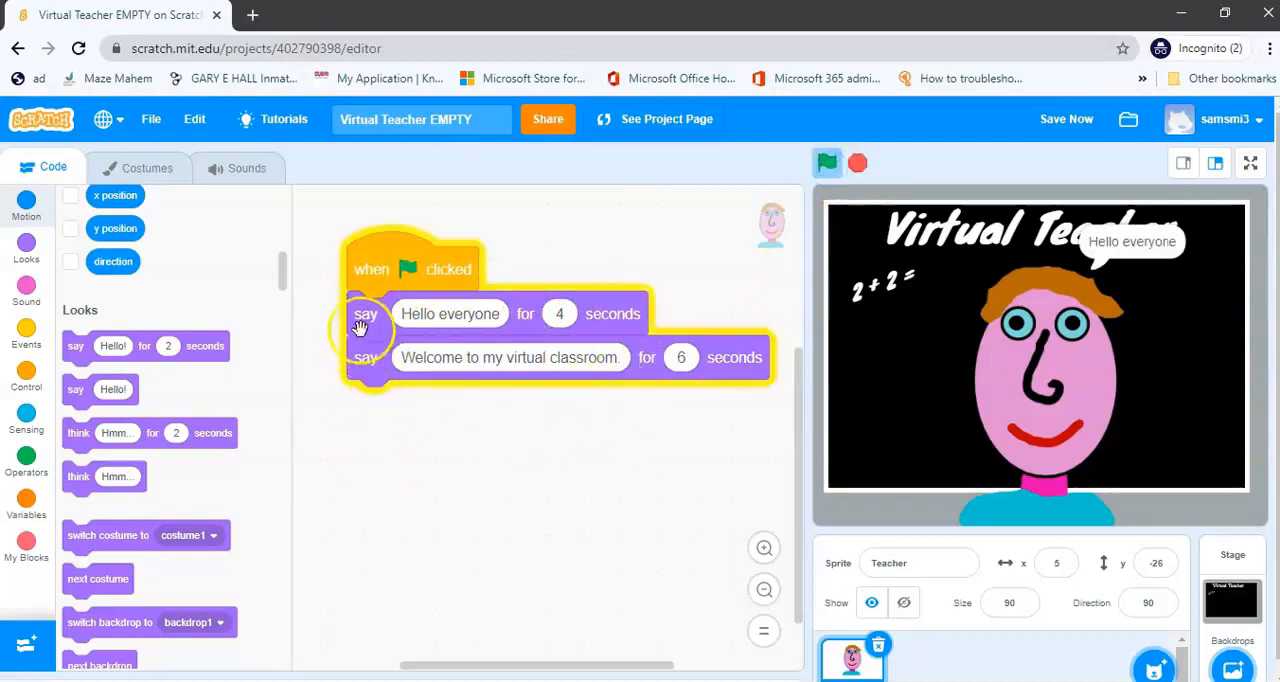
{"action": "mouse_move", "coordinate": [1108, 258]}
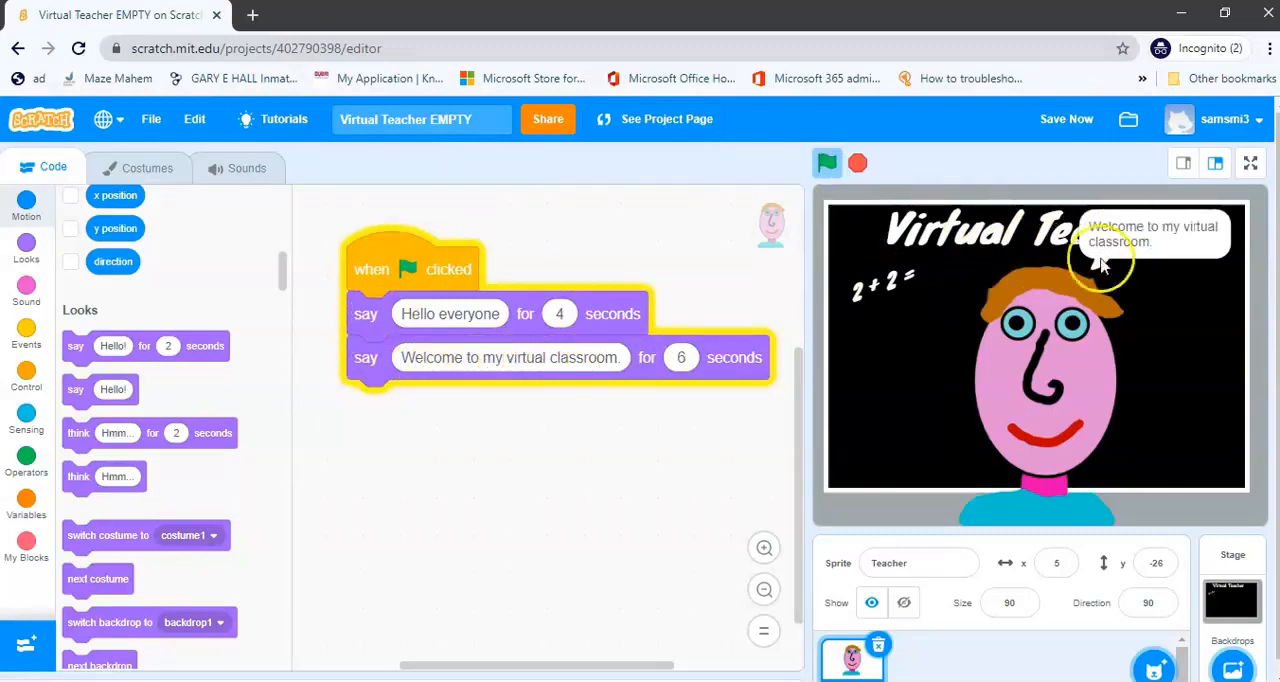
{"action": "mouse_move", "coordinate": [668, 430]}
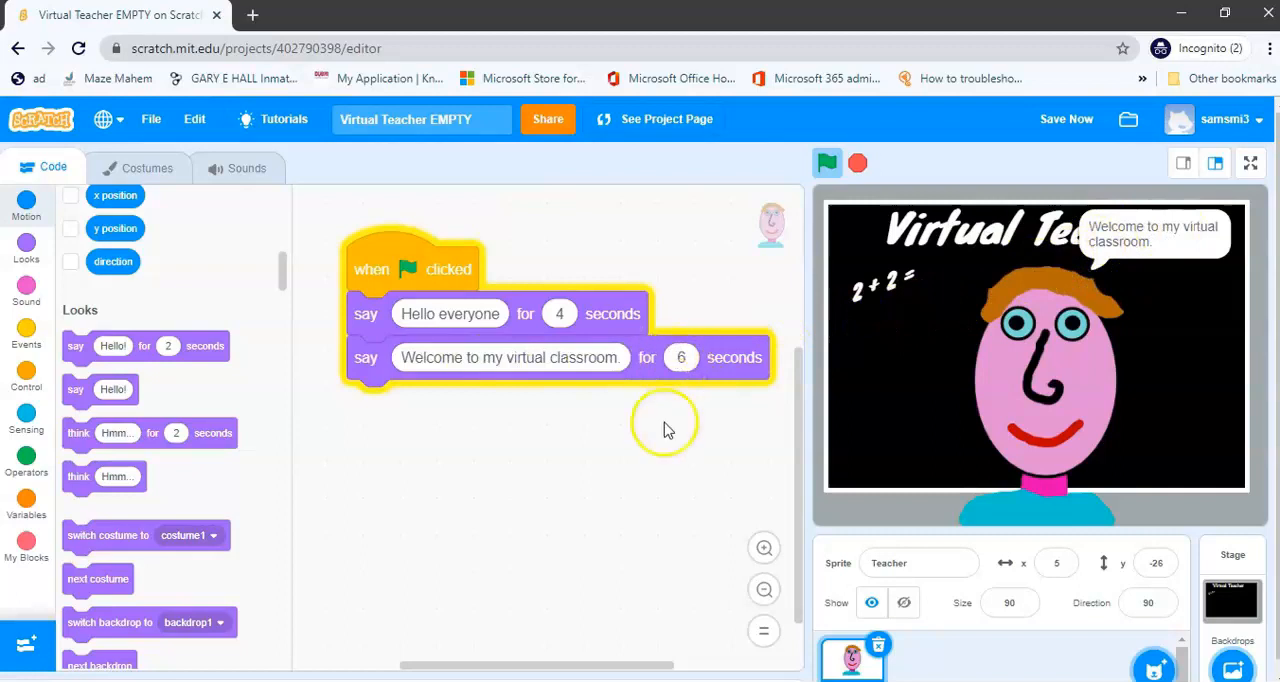
{"action": "left_click", "coordinate": [828, 162]}
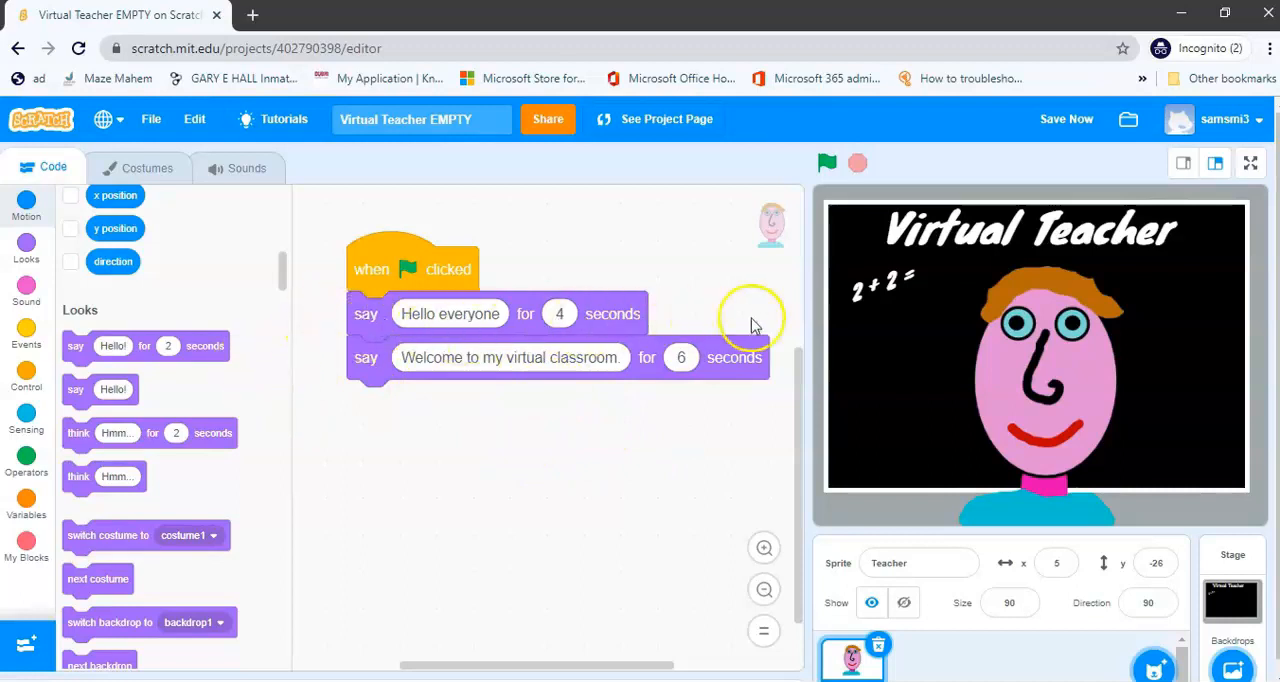
{"action": "mouse_move", "coordinate": [462, 518]}
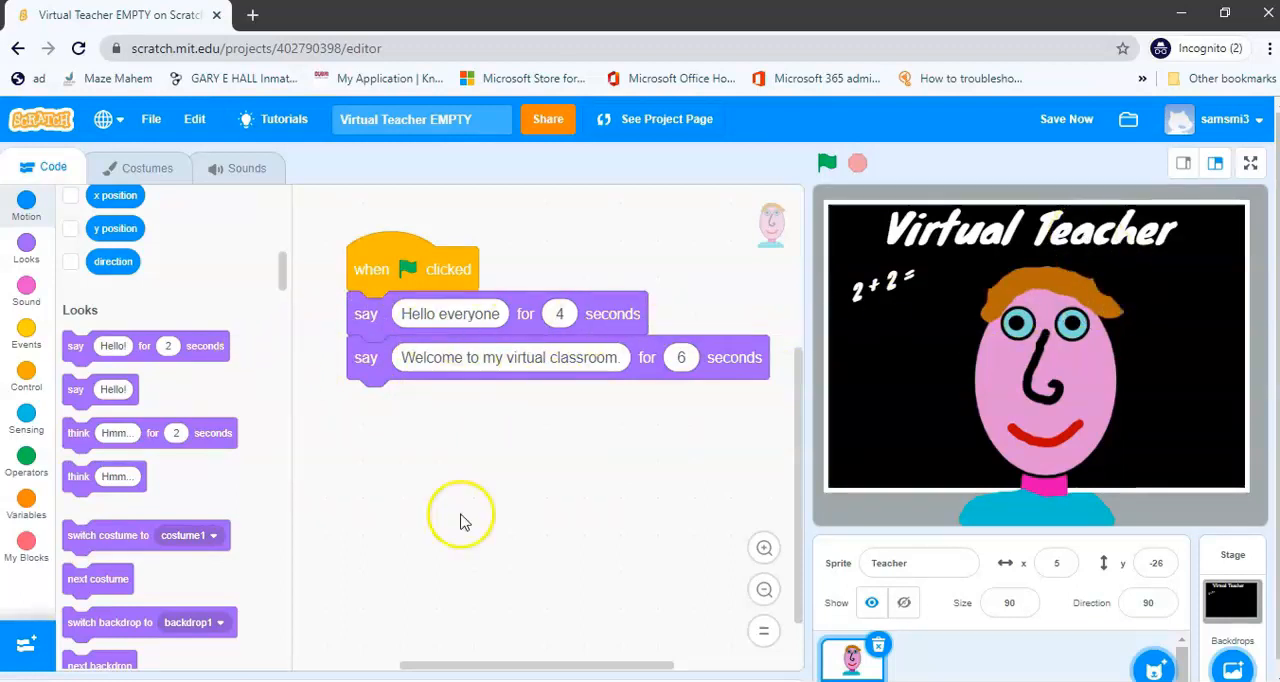